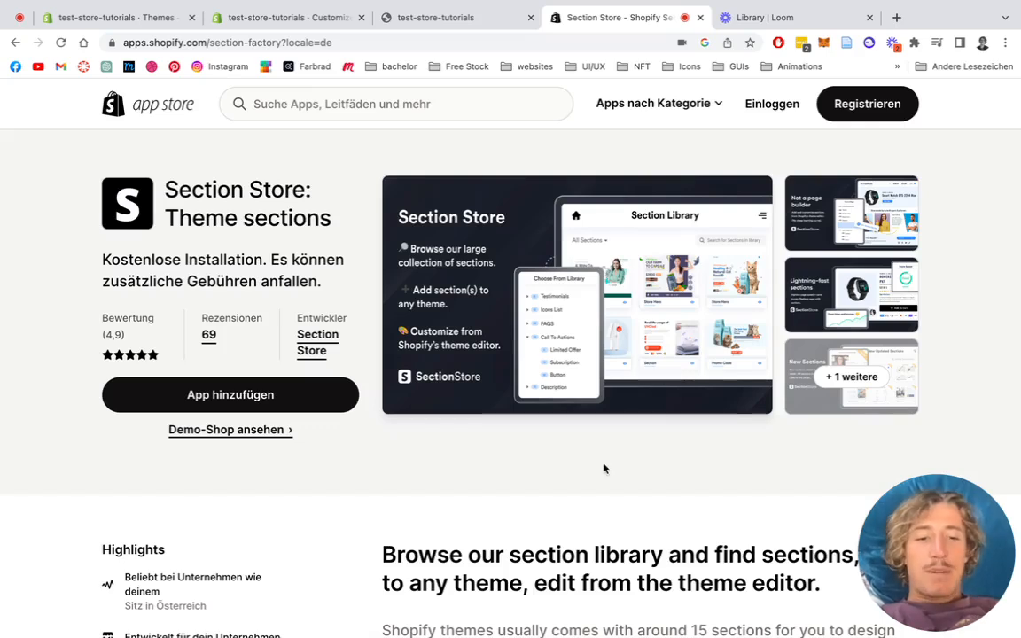
{"action": "mouse_move", "coordinate": [507, 263]}
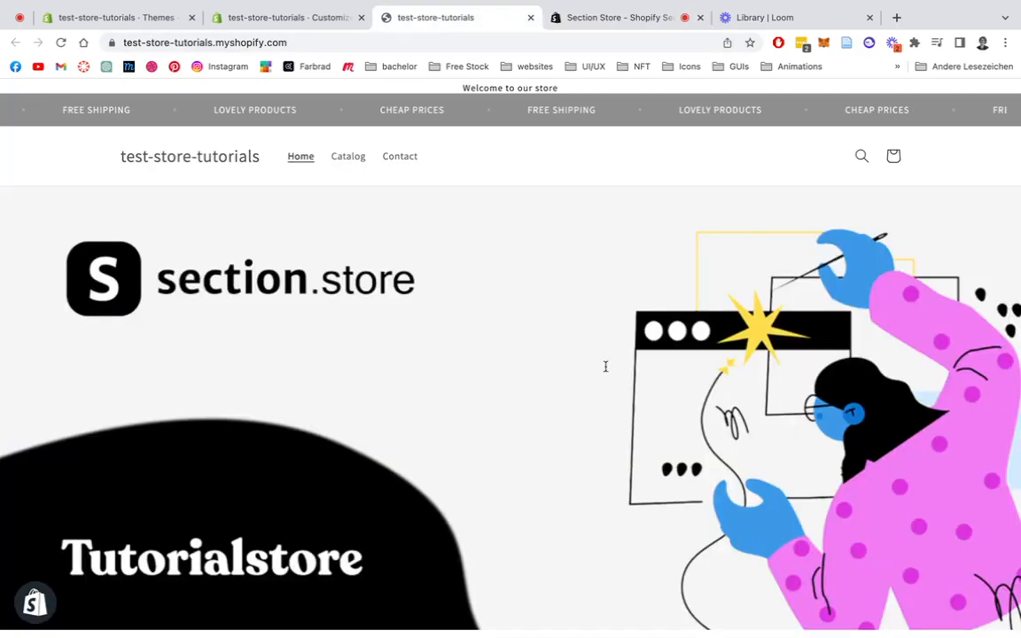
Open the installed Section Store app from the Shopify admin's installed apps
{"action": "scroll", "scroll_direction": "down", "scroll_amount": 3}
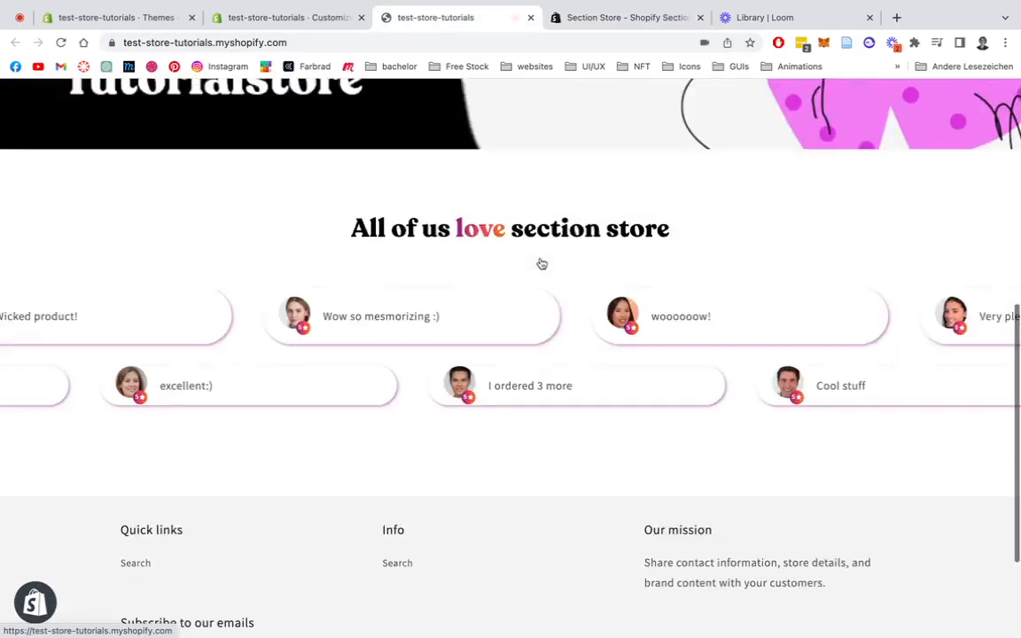
{"action": "scroll", "scroll_direction": "down", "scroll_amount": 3}
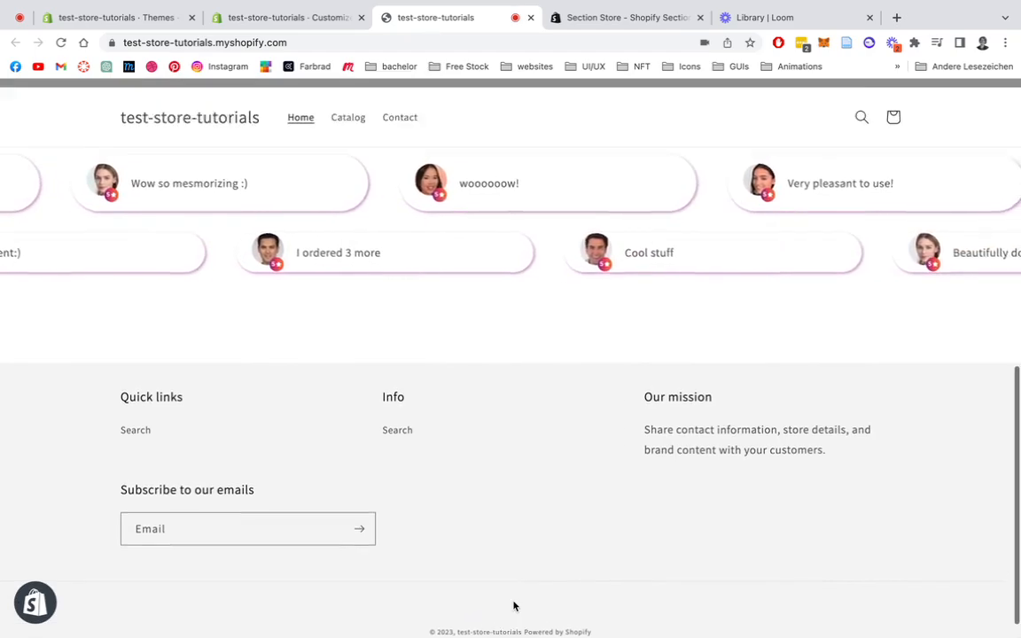
{"action": "scroll", "scroll_direction": "up", "scroll_amount": 3}
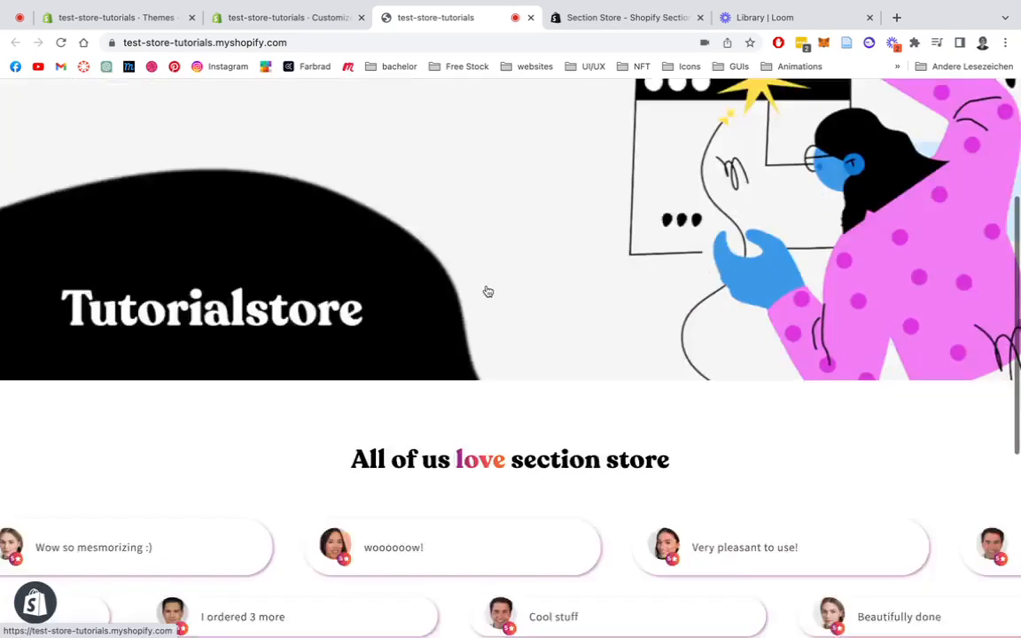
{"action": "scroll", "scroll_direction": "down", "scroll_amount": 3}
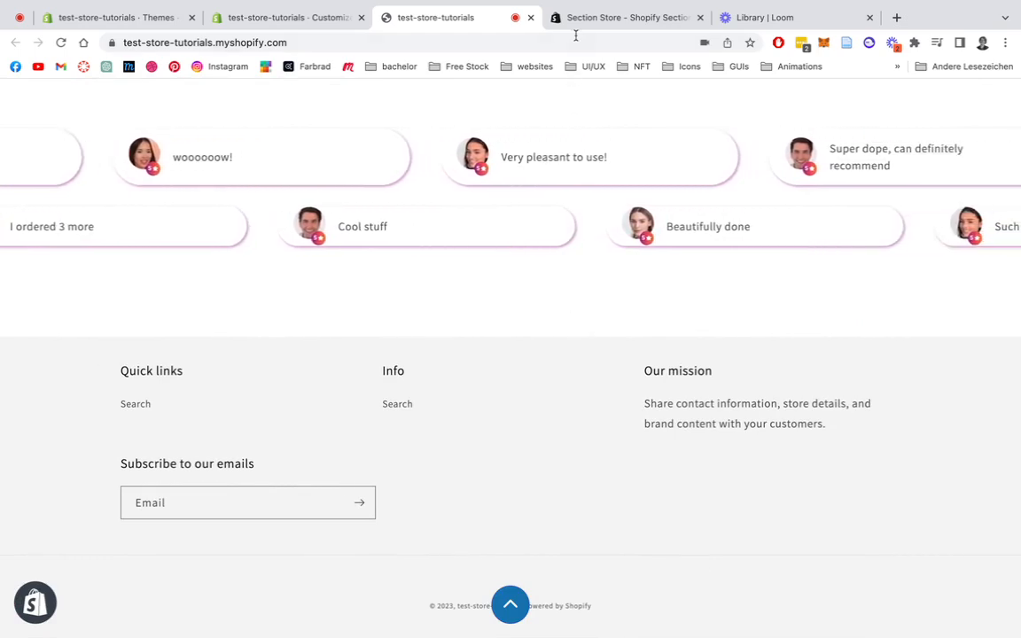
{"action": "left_click", "coordinate": [627, 17]}
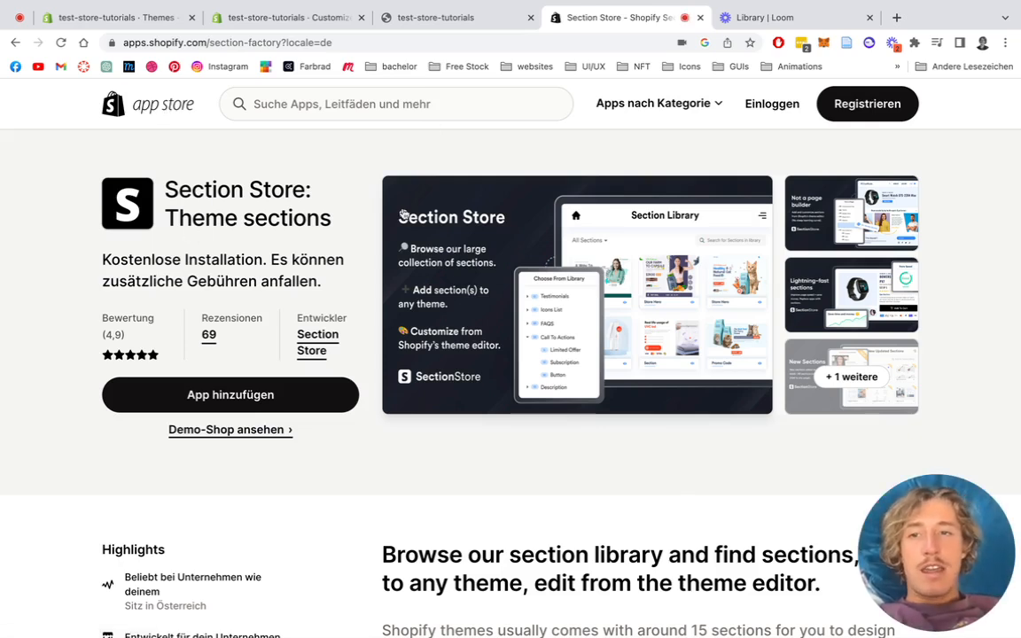
{"action": "left_click", "coordinate": [107, 17]}
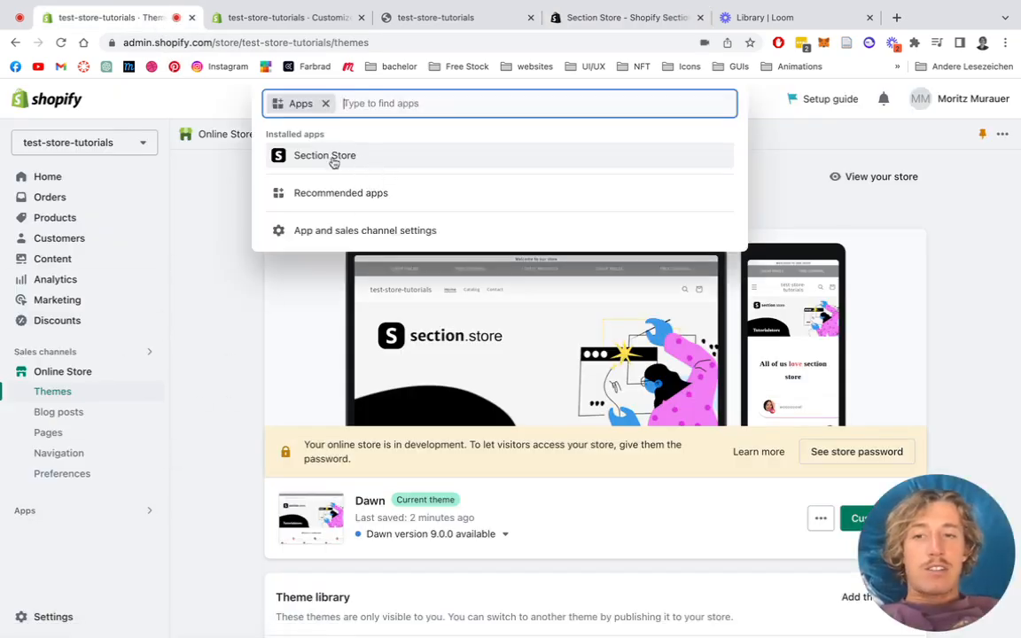
{"action": "left_click", "coordinate": [325, 156]}
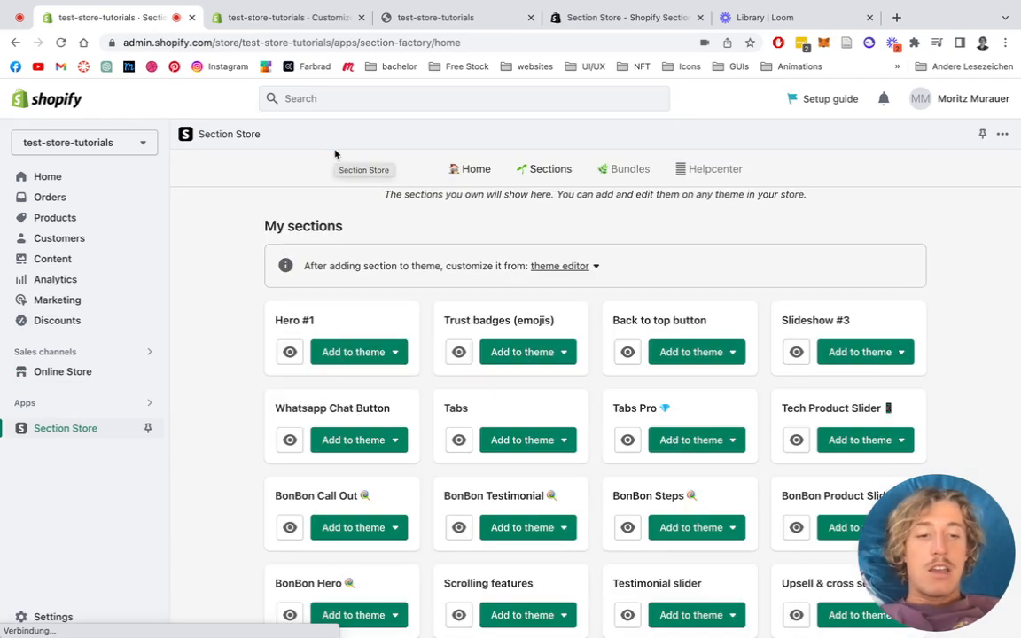
Search the Section Store catalogue for 'back' and open the free Back to top button details
{"action": "left_click", "coordinate": [544, 168]}
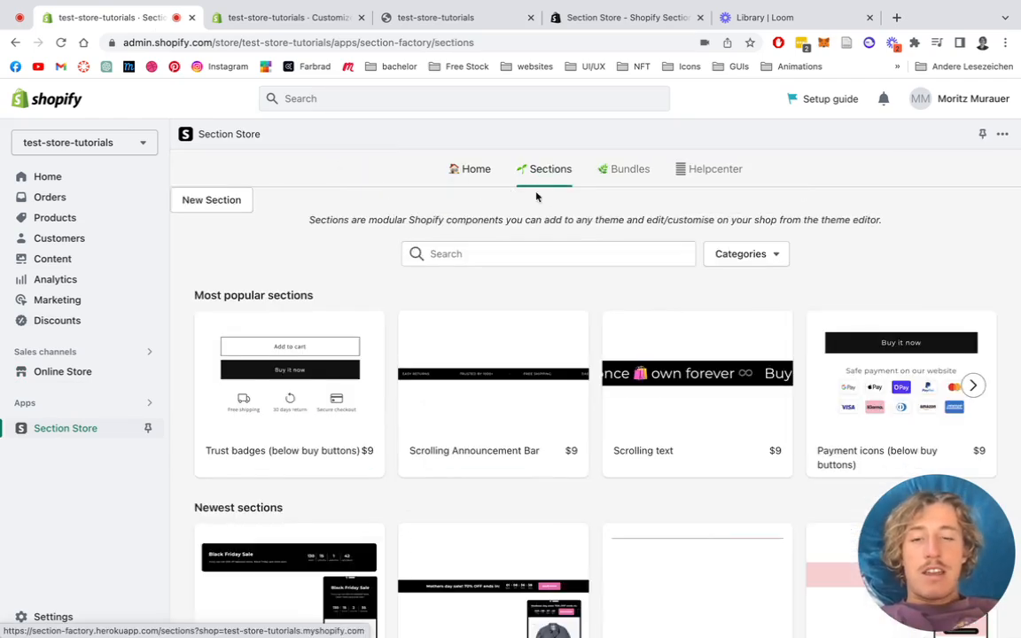
{"action": "left_click", "coordinate": [548, 254]}
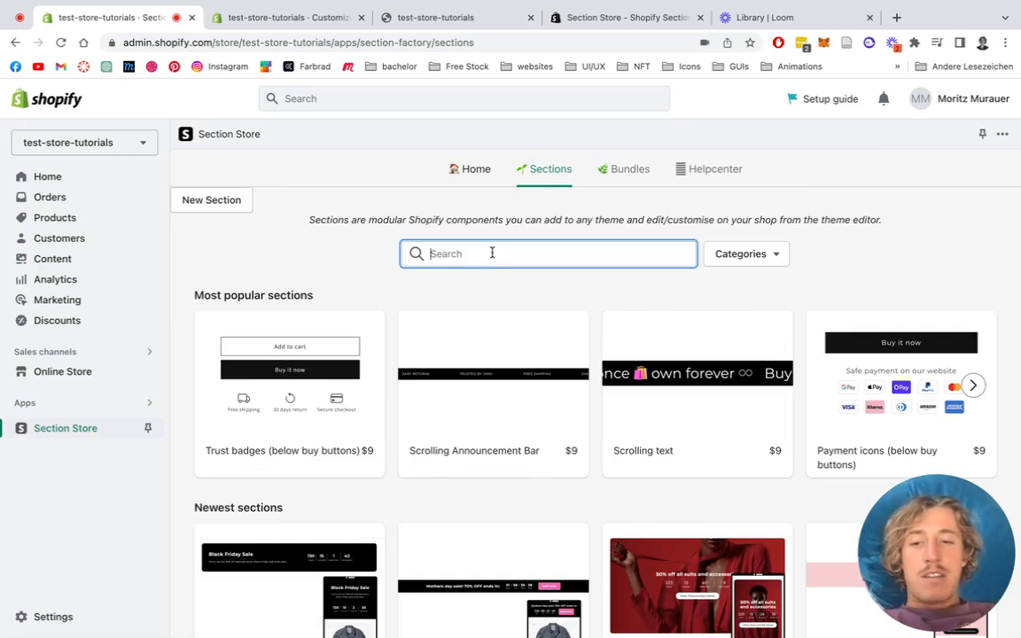
{"action": "type", "text": "back"}
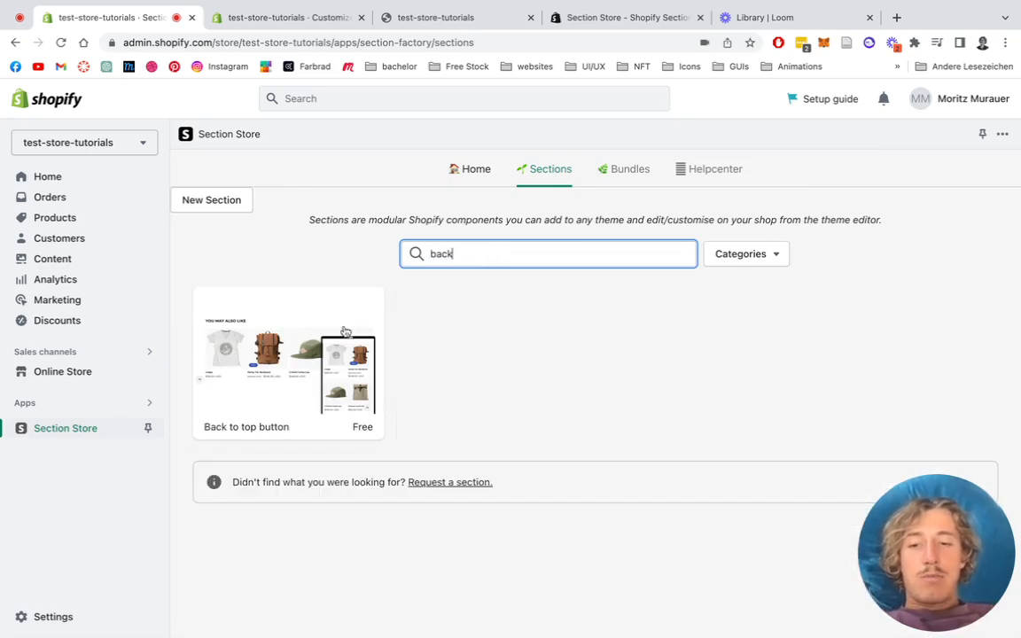
{"action": "left_click", "coordinate": [288, 359]}
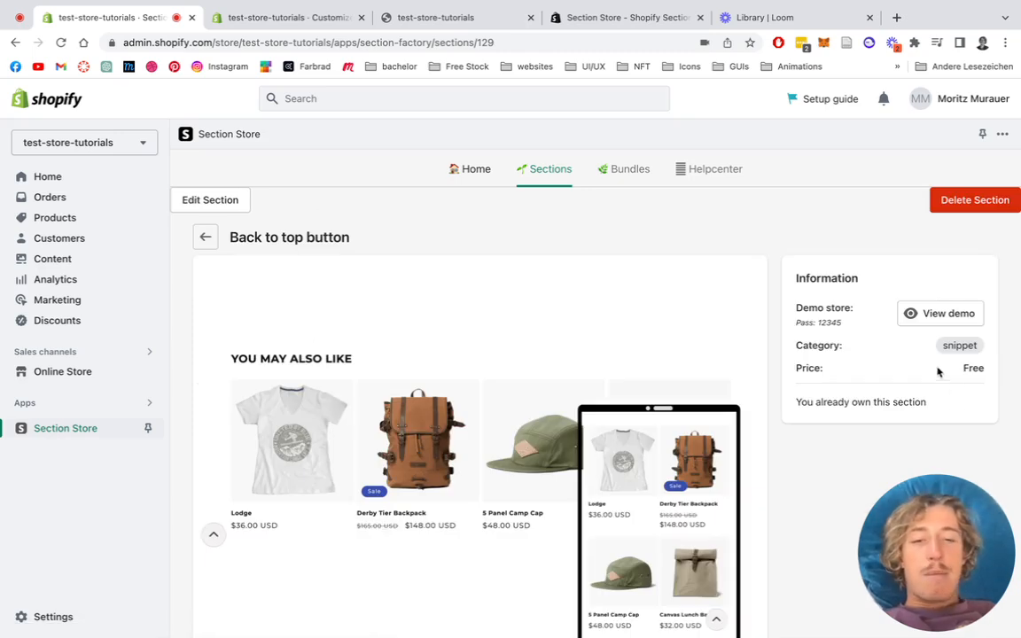
{"action": "left_click", "coordinate": [550, 168]}
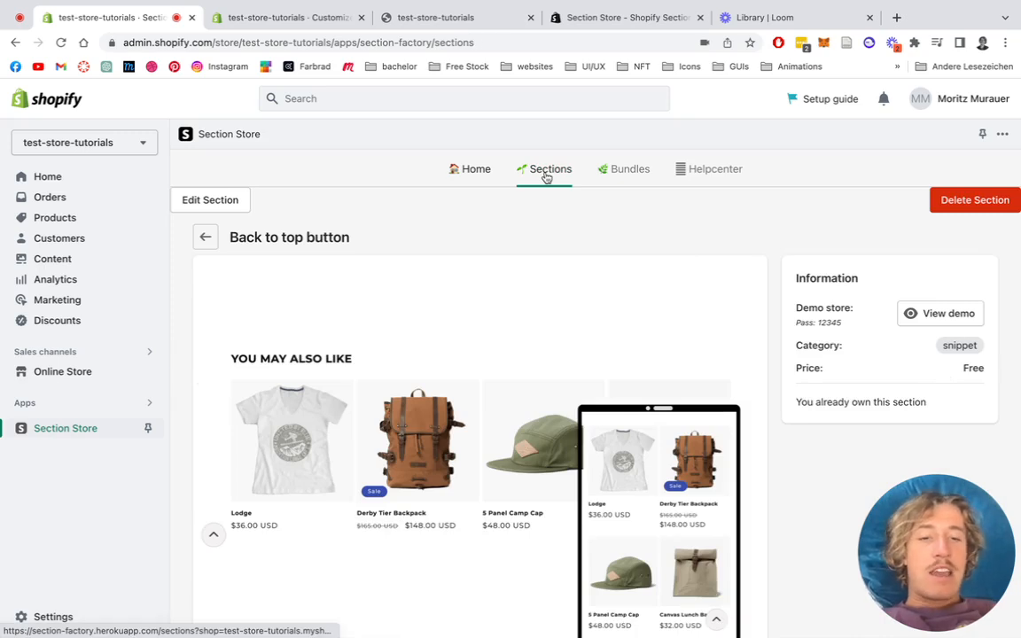
Scroll through the Section Store section catalogue
{"action": "left_click", "coordinate": [549, 169]}
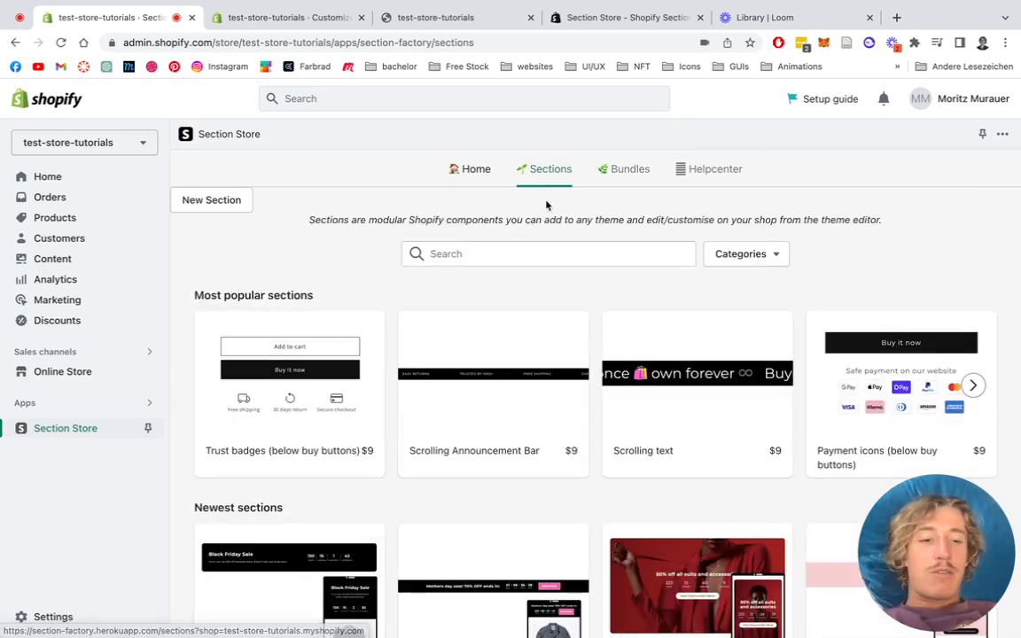
{"action": "scroll", "scroll_direction": "down", "scroll_amount": 3}
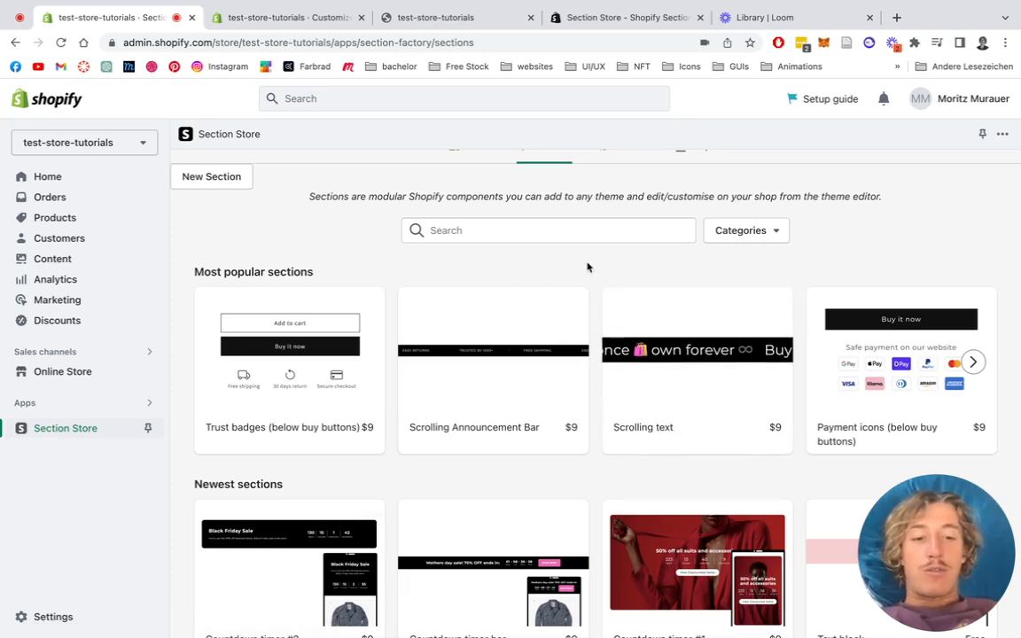
{"action": "scroll", "scroll_direction": "down", "scroll_amount": 3}
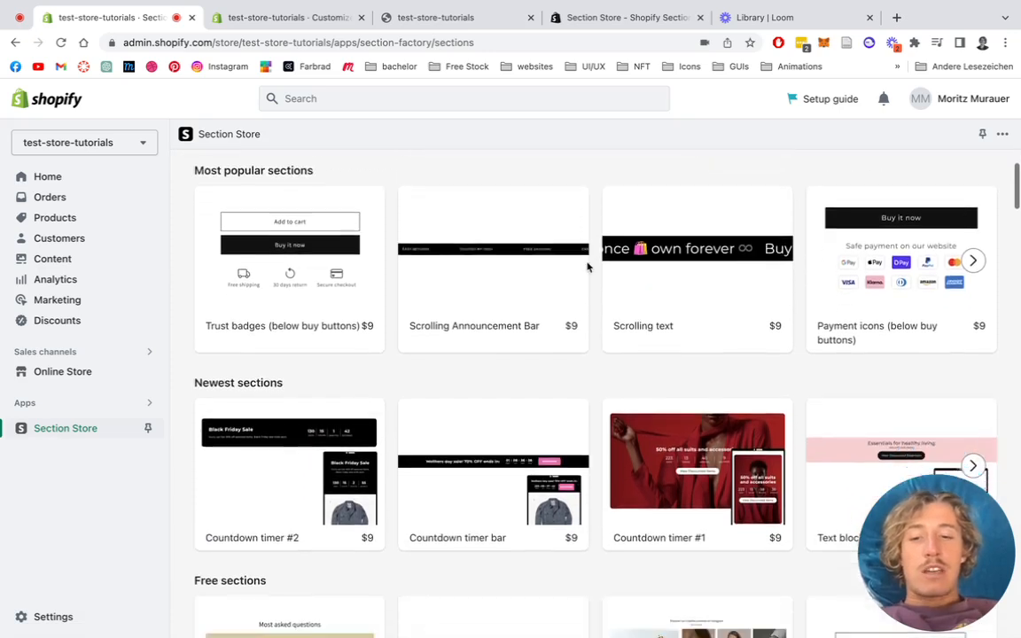
{"action": "scroll", "scroll_direction": "down", "scroll_amount": 3}
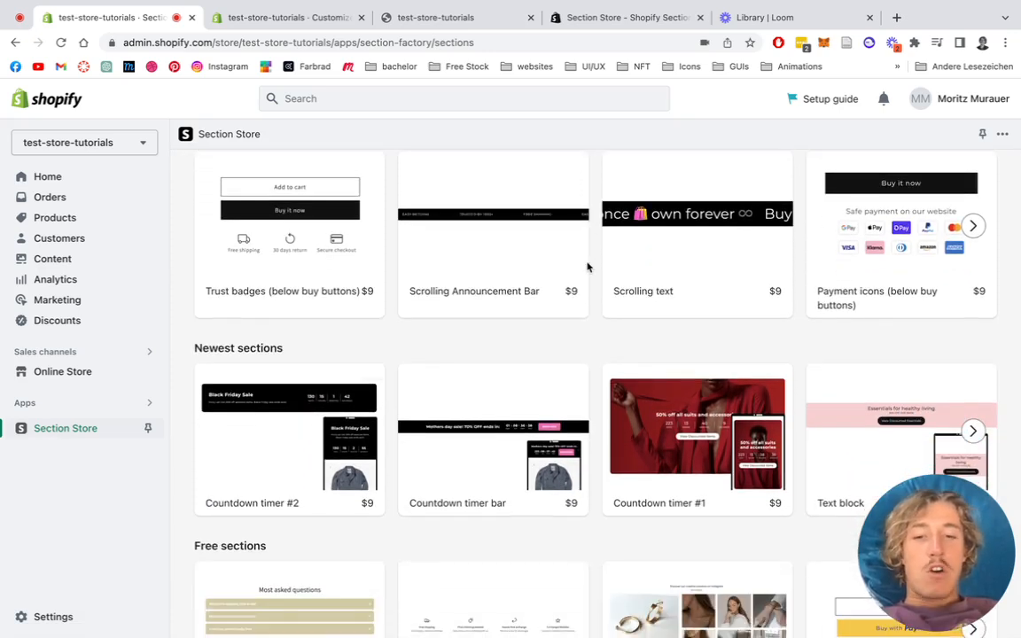
{"action": "mouse_move", "coordinate": [596, 336]}
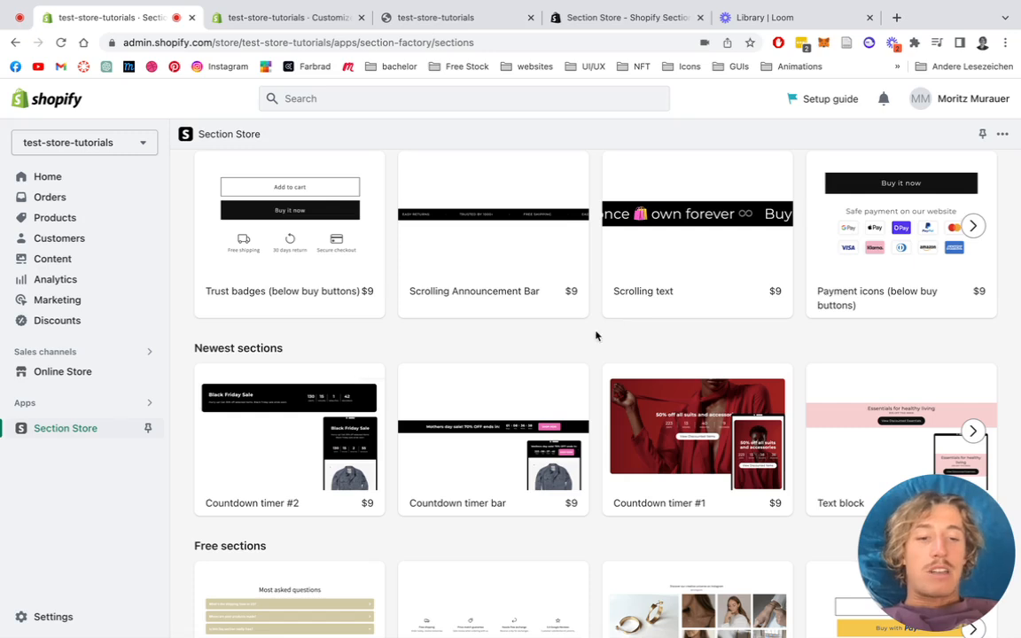
{"action": "mouse_move", "coordinate": [568, 342]}
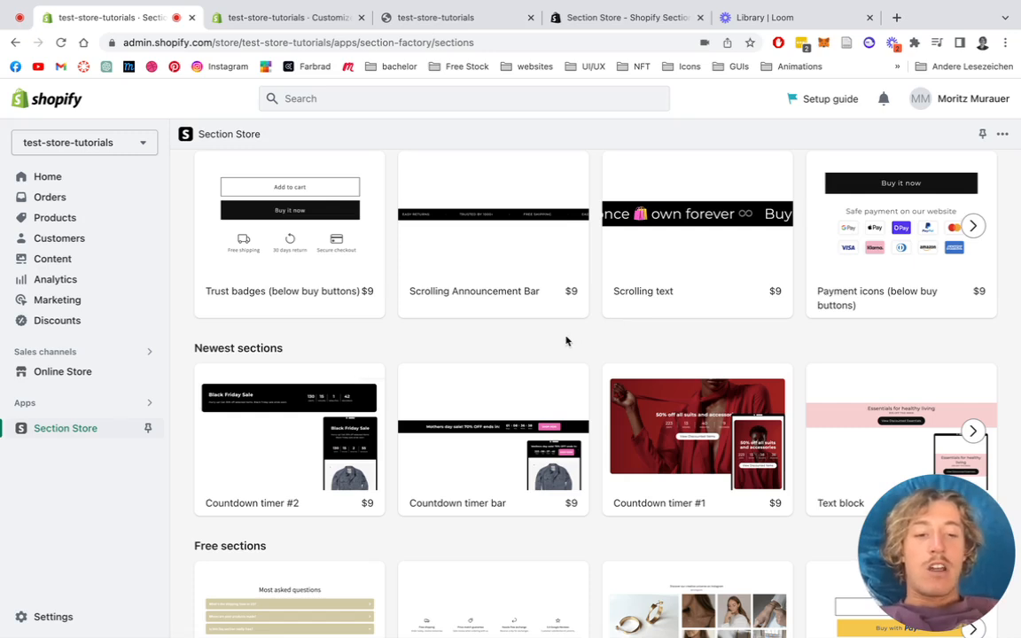
Browse the discounted section bundles such as Tech, Most Popular and NFT
{"action": "left_click", "coordinate": [630, 169]}
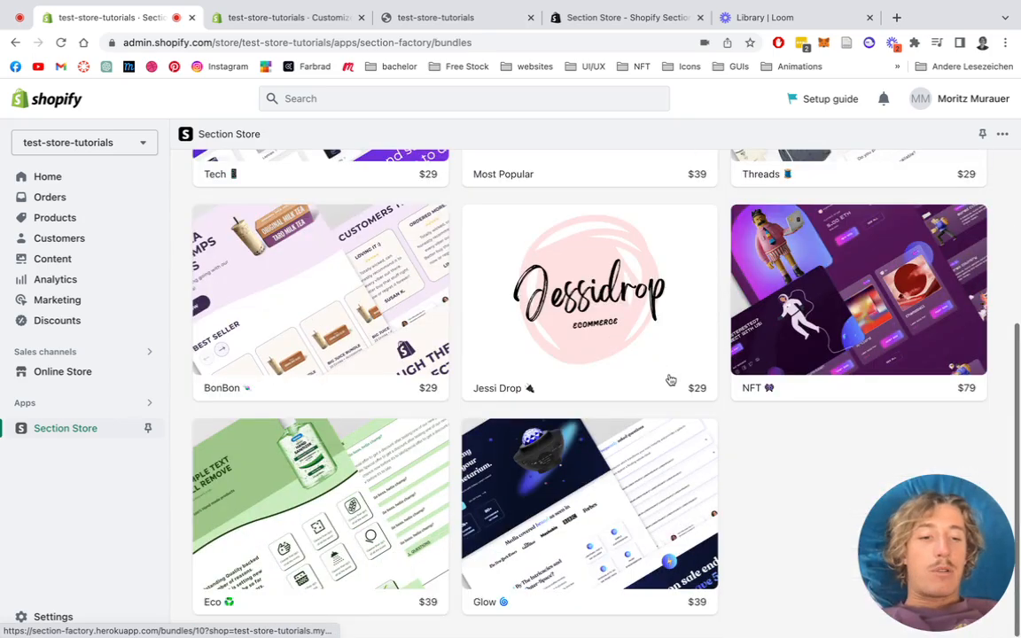
{"action": "scroll", "scroll_direction": "down", "scroll_amount": 3}
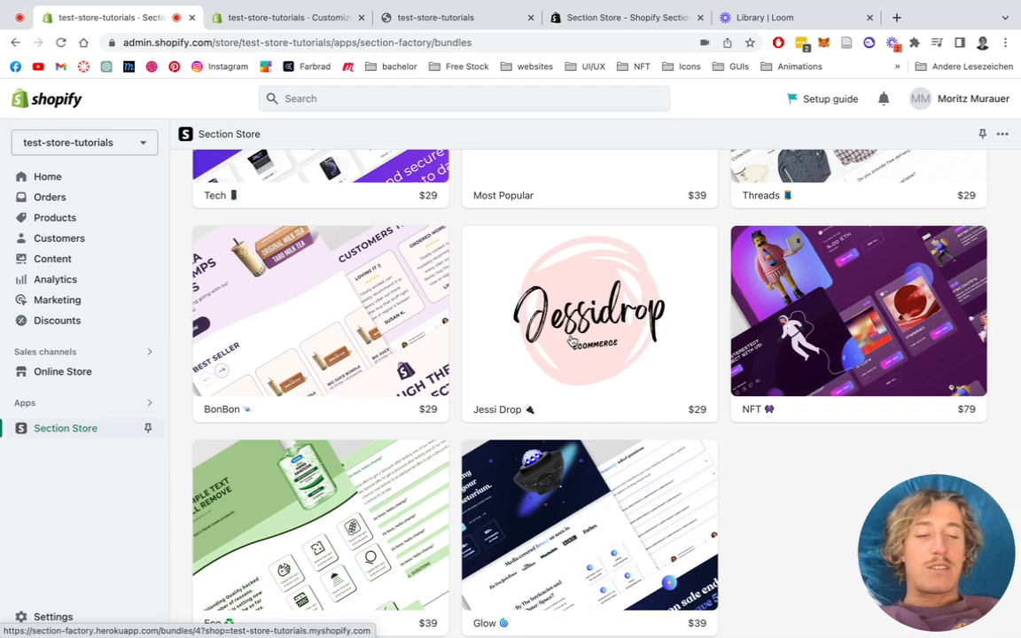
{"action": "scroll", "scroll_direction": "up", "scroll_amount": 3}
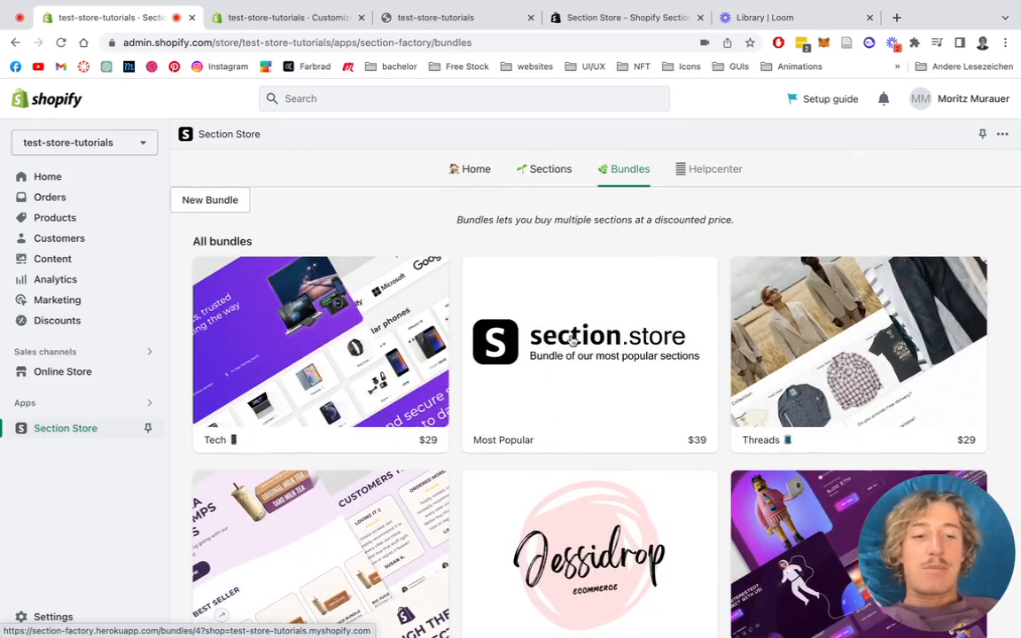
{"action": "mouse_move", "coordinate": [506, 240]}
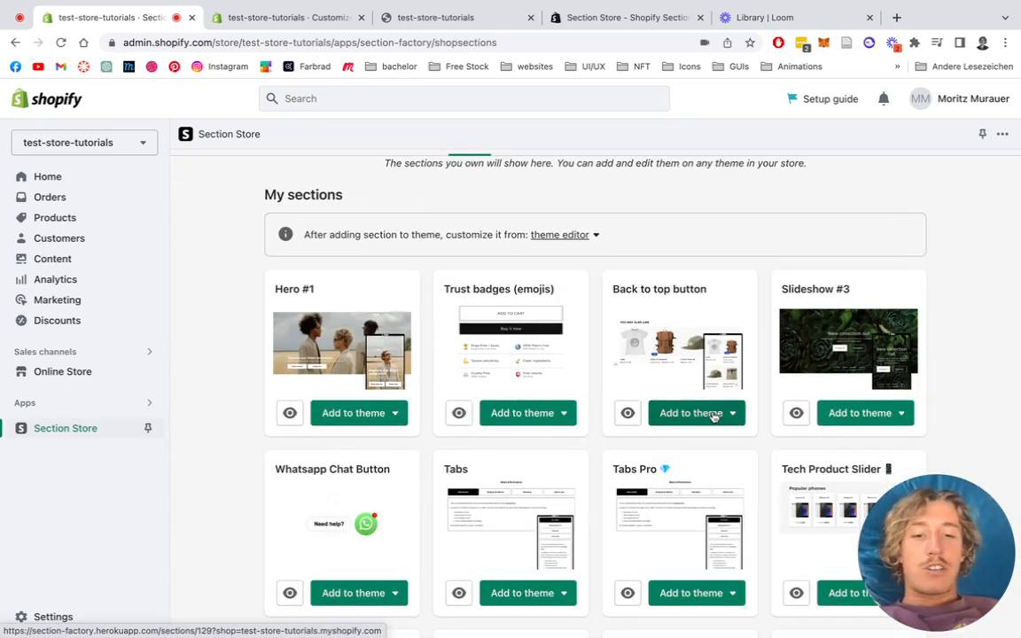
Add Back to top button to the theme and open the Dawn home page editor
{"action": "left_click", "coordinate": [732, 413]}
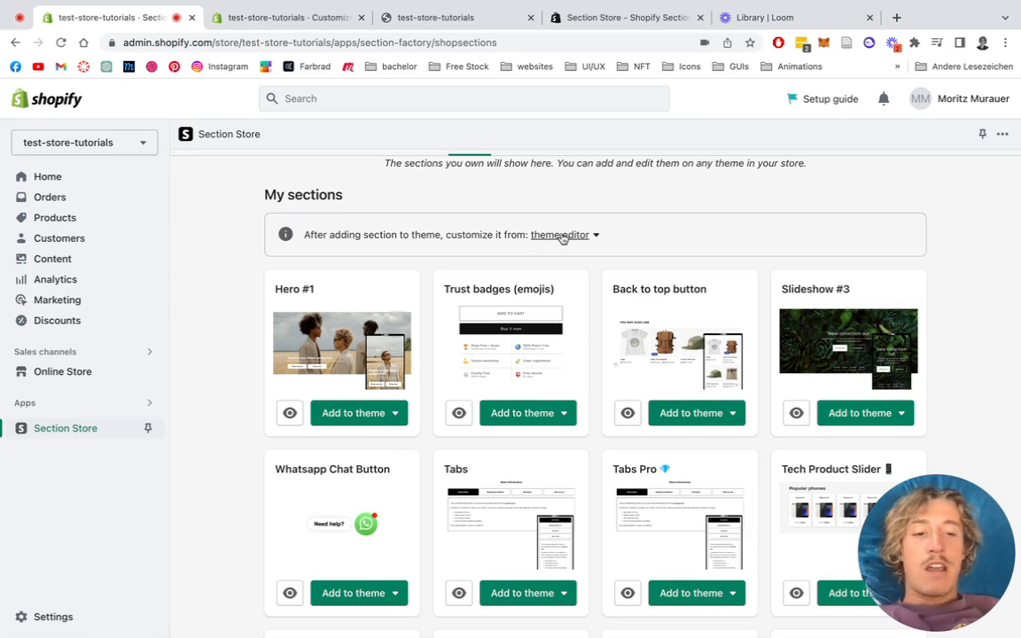
{"action": "left_click", "coordinate": [560, 234]}
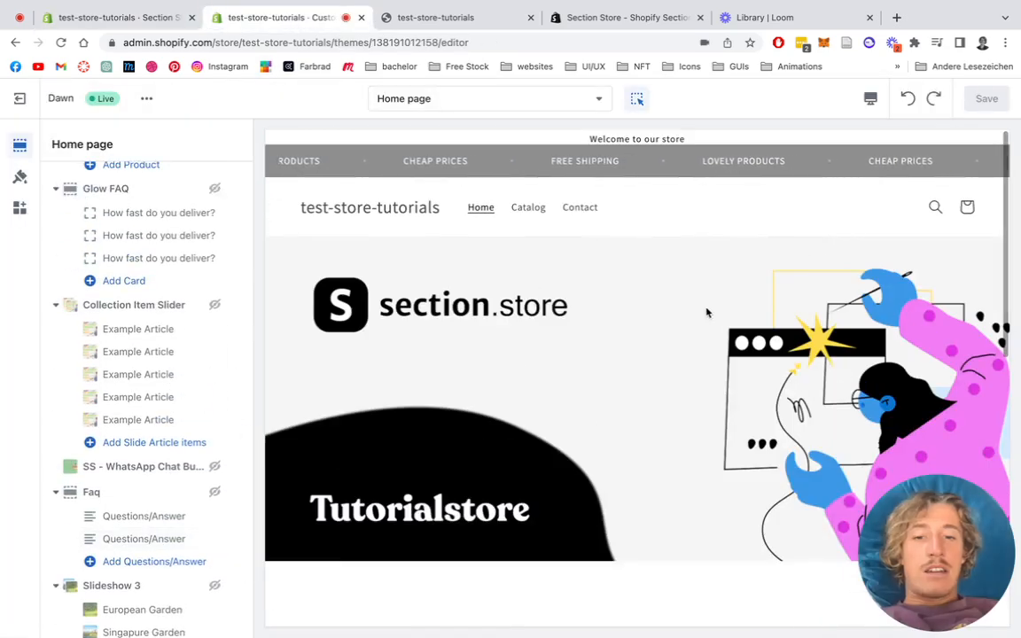
Replace the old back to top arrow with SS - Back to top button, found by searching 'ss'
{"action": "scroll", "scroll_direction": "down", "scroll_amount": 3}
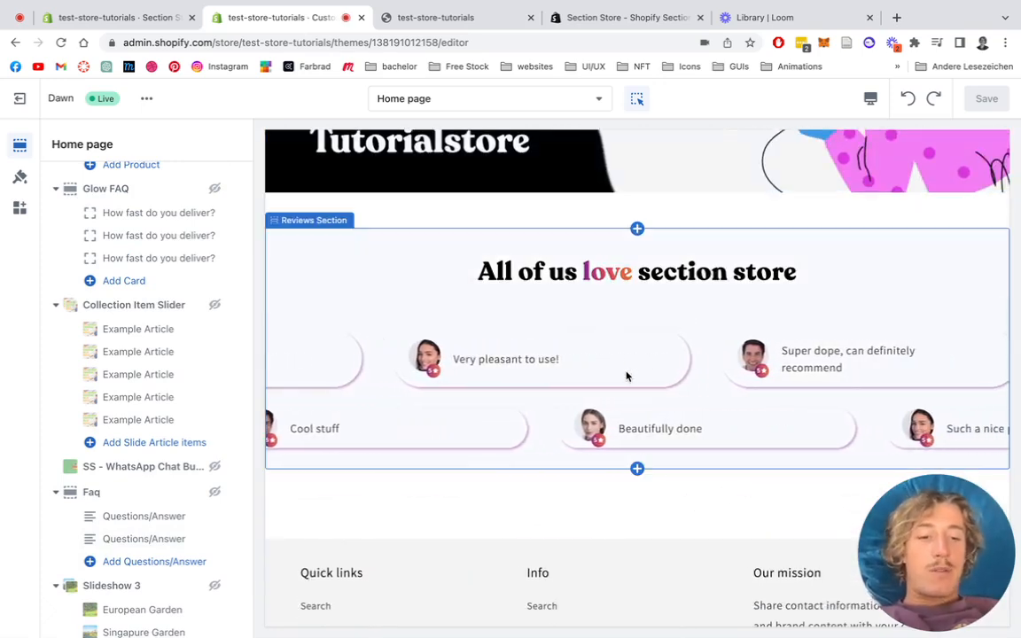
{"action": "scroll", "scroll_direction": "down", "scroll_amount": 3}
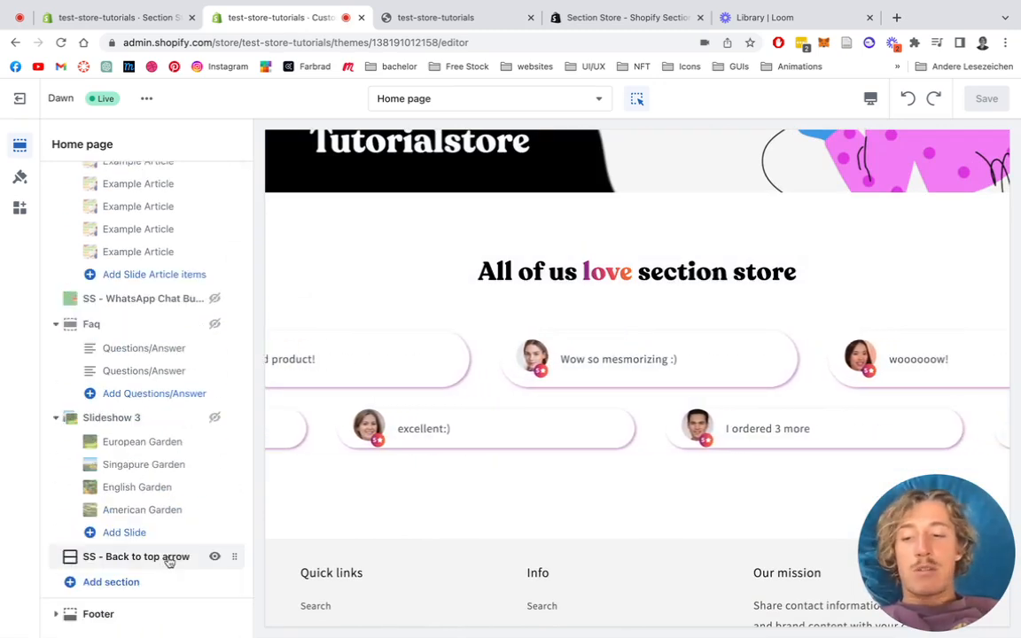
{"action": "left_click", "coordinate": [136, 557]}
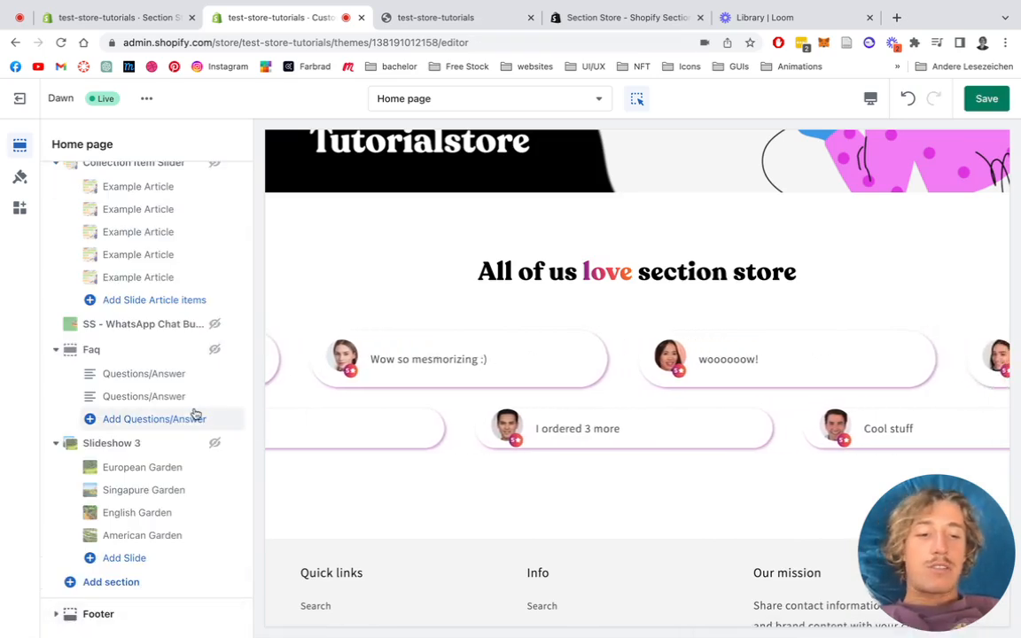
{"action": "left_click", "coordinate": [110, 582]}
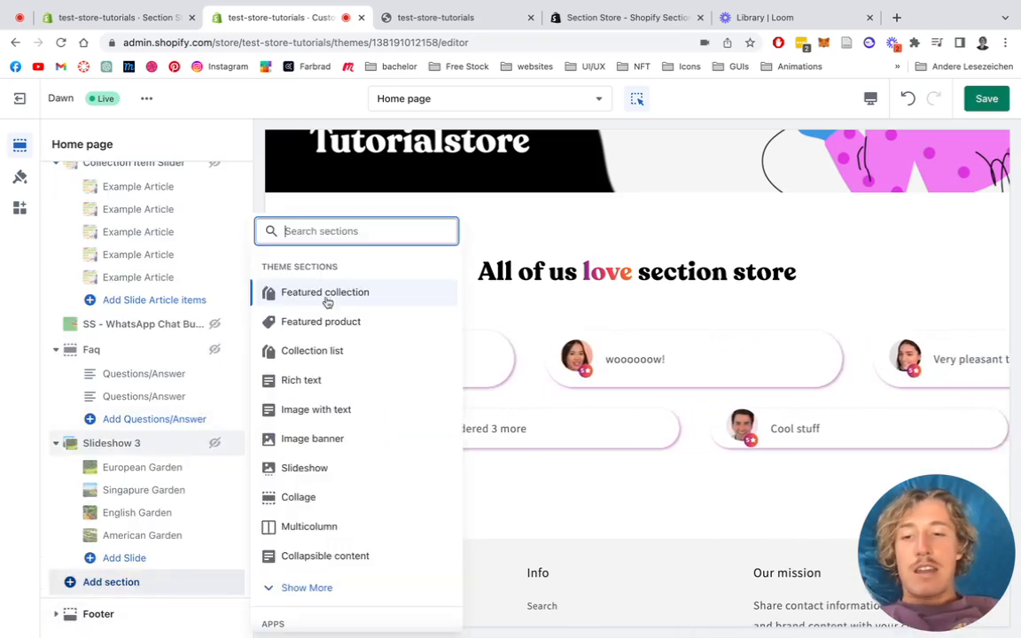
{"action": "type", "text": "ss back"}
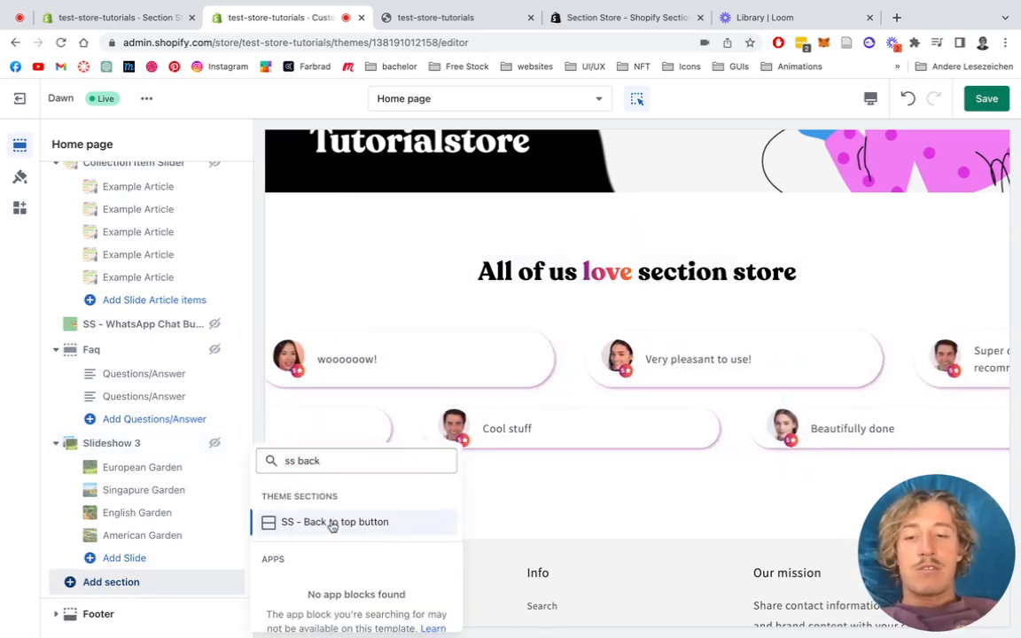
{"action": "left_click", "coordinate": [335, 521]}
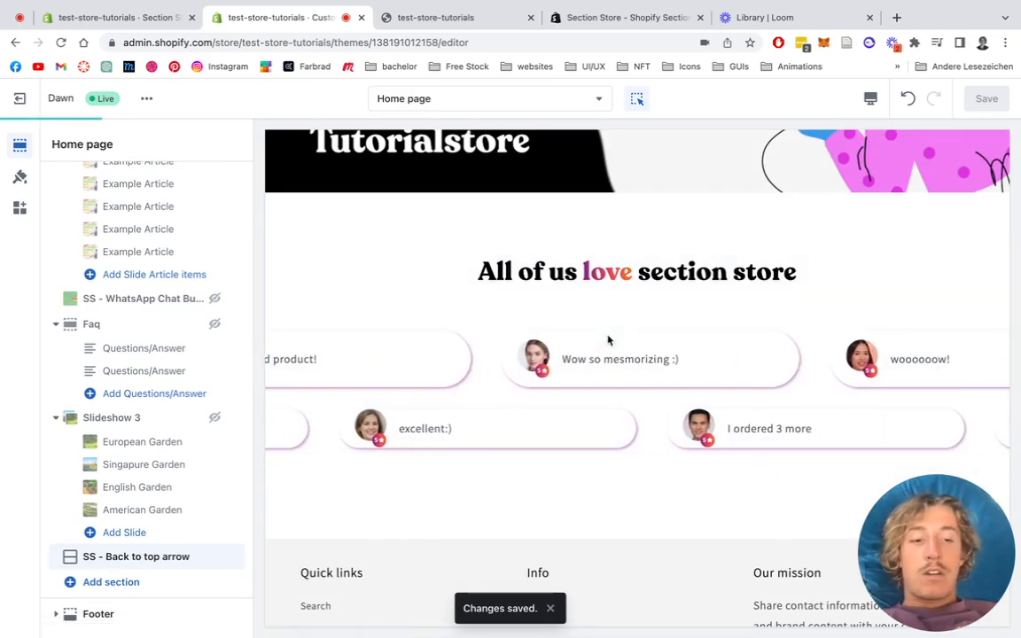
Scroll the preview and select SS - Back to top arrow in the sidebar
{"action": "scroll", "scroll_direction": "down", "scroll_amount": 3}
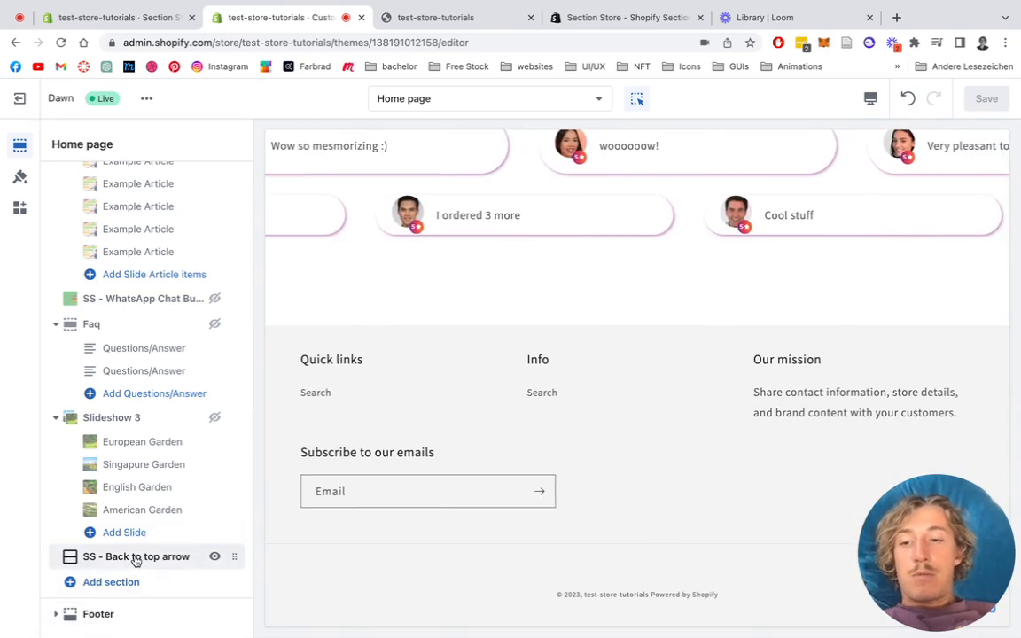
{"action": "left_click", "coordinate": [136, 556]}
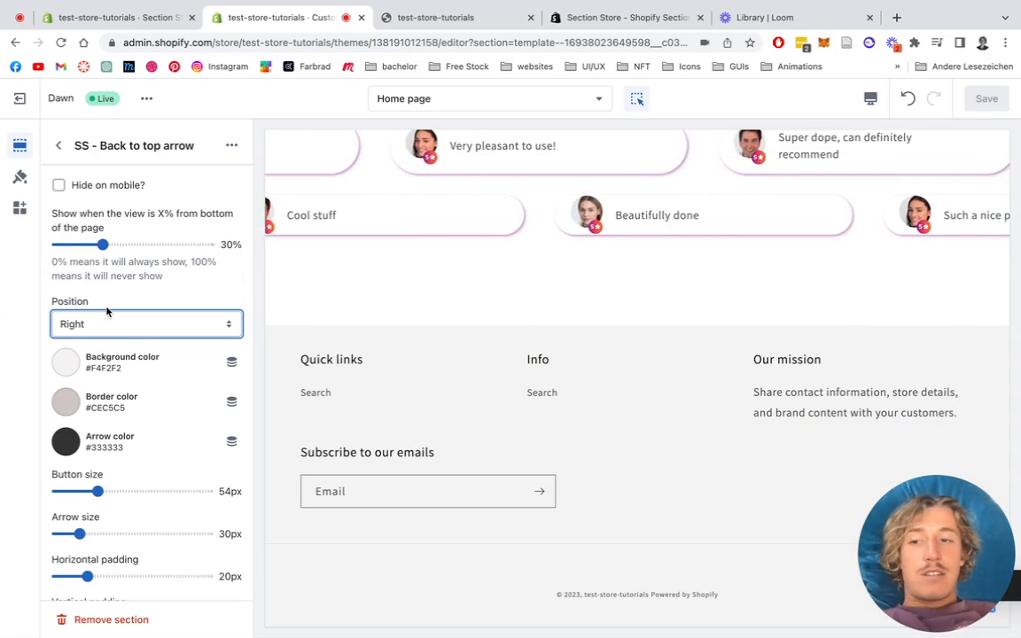
Set the button Position to Center, save, and reselect the section
{"action": "left_click", "coordinate": [146, 323]}
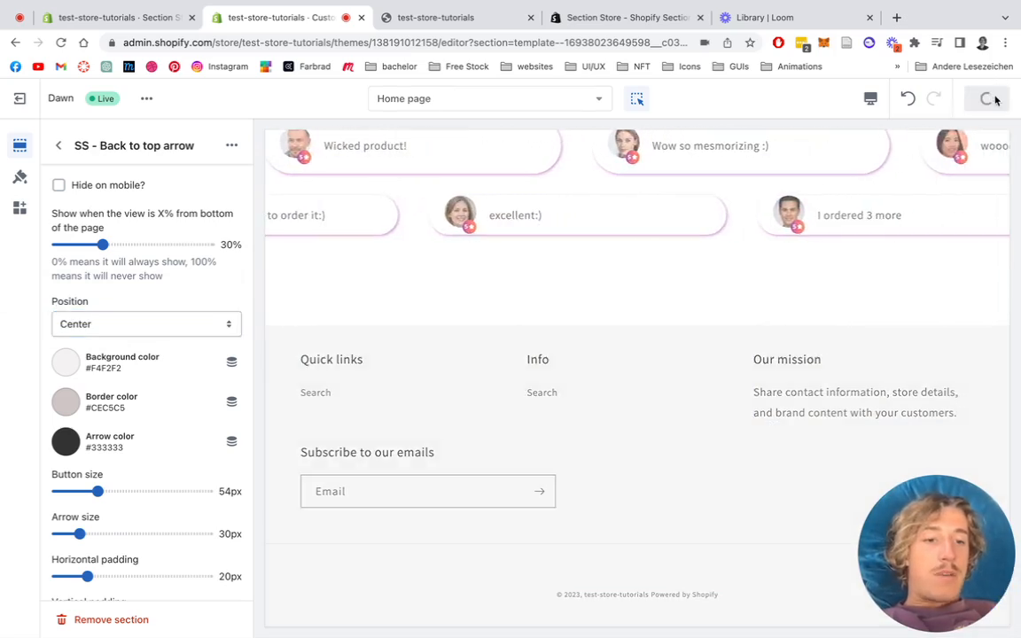
{"action": "left_click", "coordinate": [987, 99]}
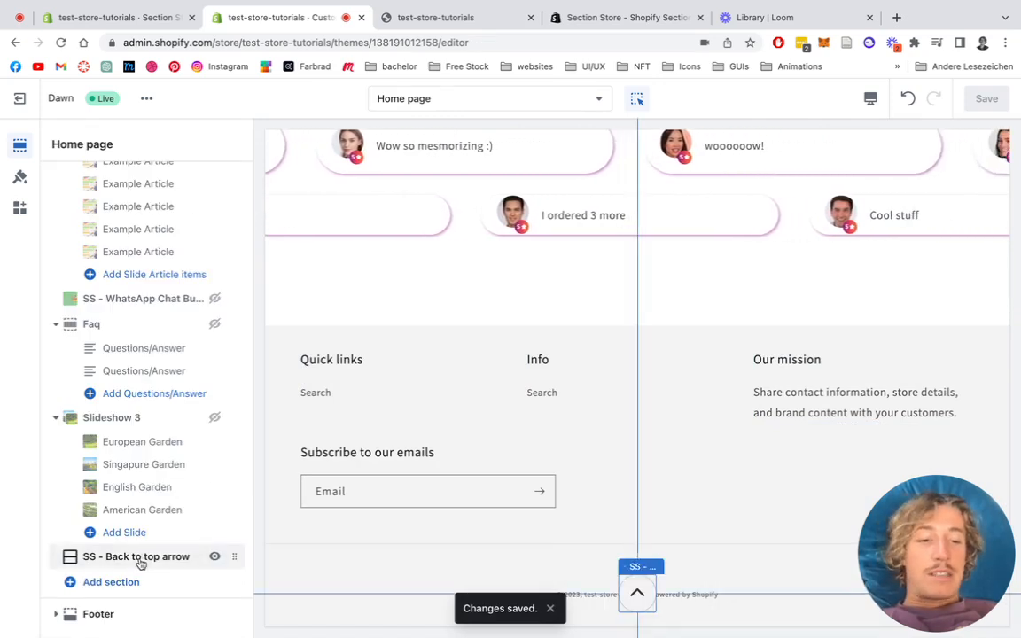
{"action": "left_click", "coordinate": [135, 557]}
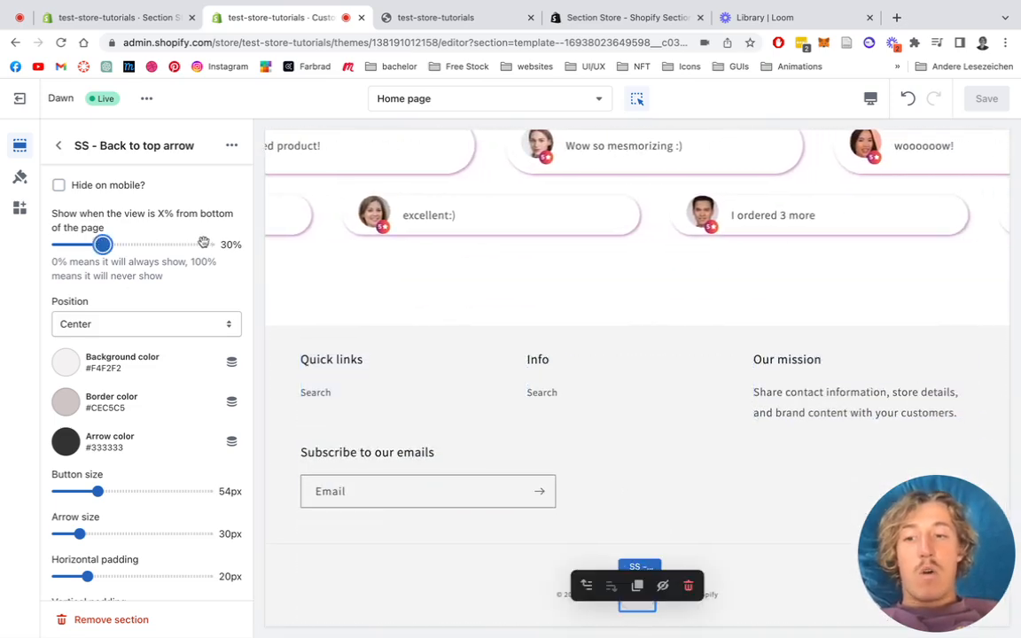
Drag the show-from-bottom threshold slider up to 100%, then down to 5%
{"action": "left_click_drag", "start_coordinate": [103, 244], "coordinate": [204, 244]}
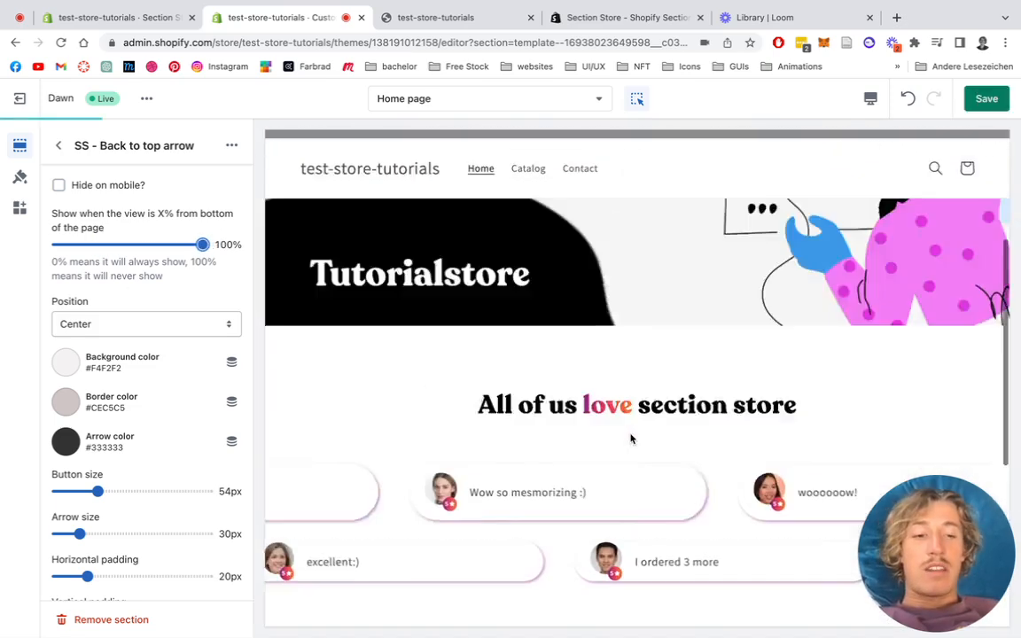
{"action": "scroll", "scroll_direction": "down", "scroll_amount": 3}
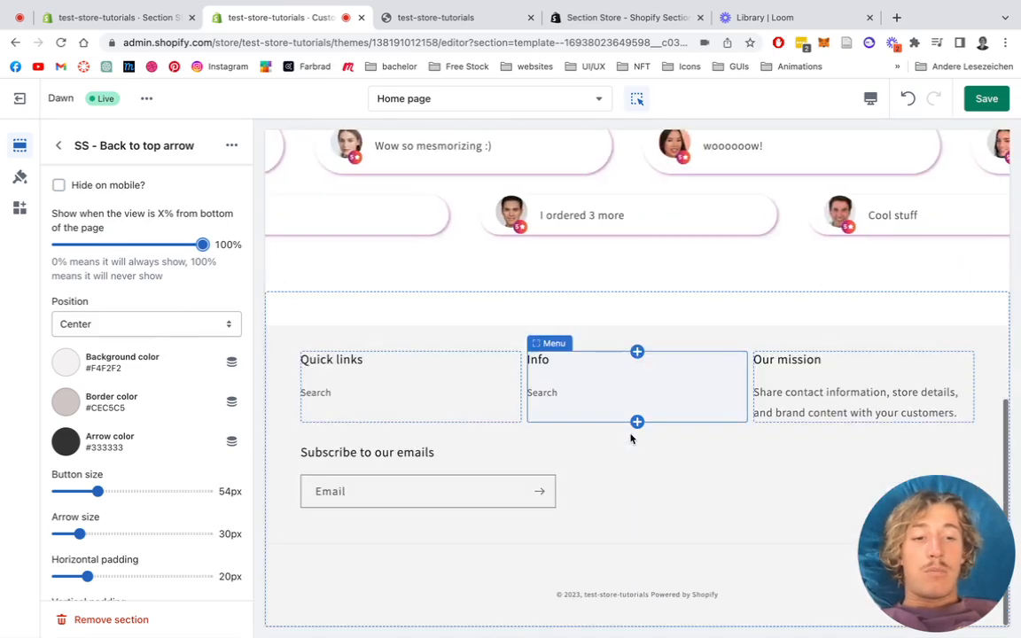
{"action": "left_click_drag", "start_coordinate": [203, 244], "coordinate": [101, 244]}
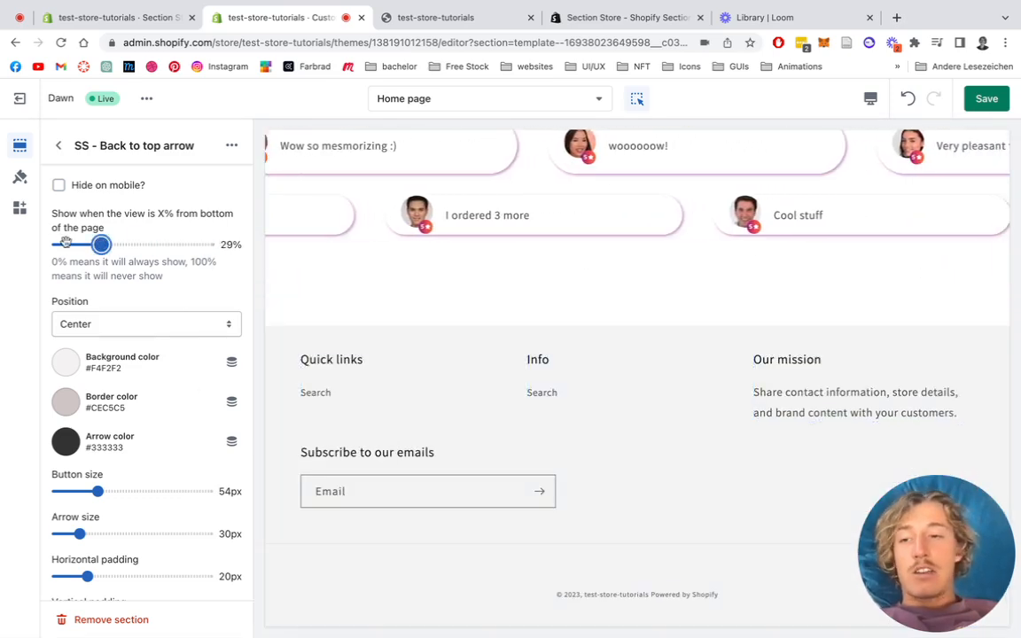
{"action": "left_click_drag", "start_coordinate": [101, 244], "coordinate": [65, 243]}
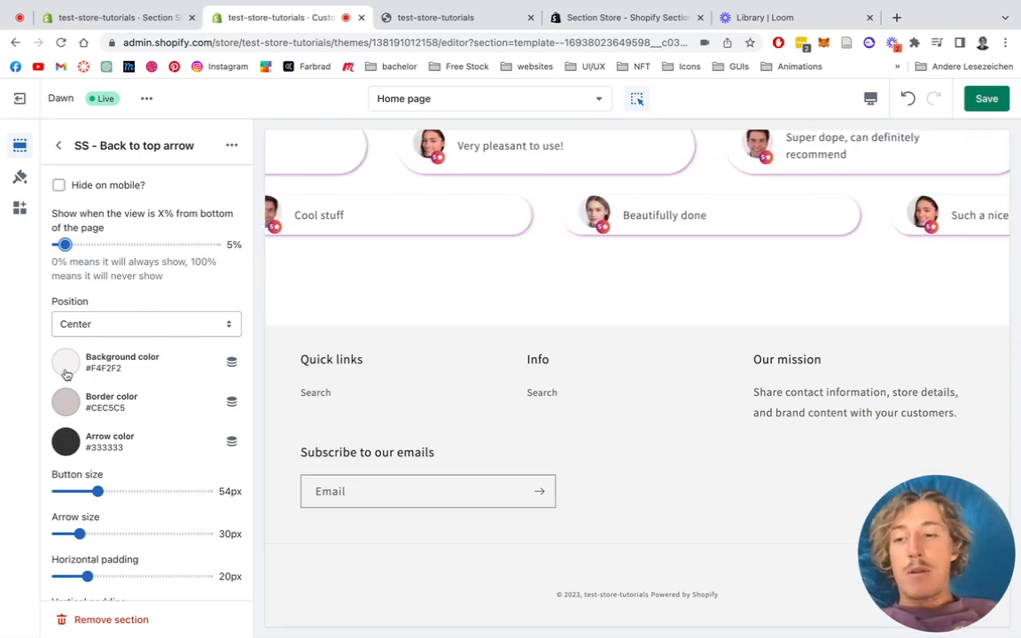
Set background #B01717, border #F8FF12 and arrow #FFFFFF colours on the button
{"action": "left_click", "coordinate": [64, 366]}
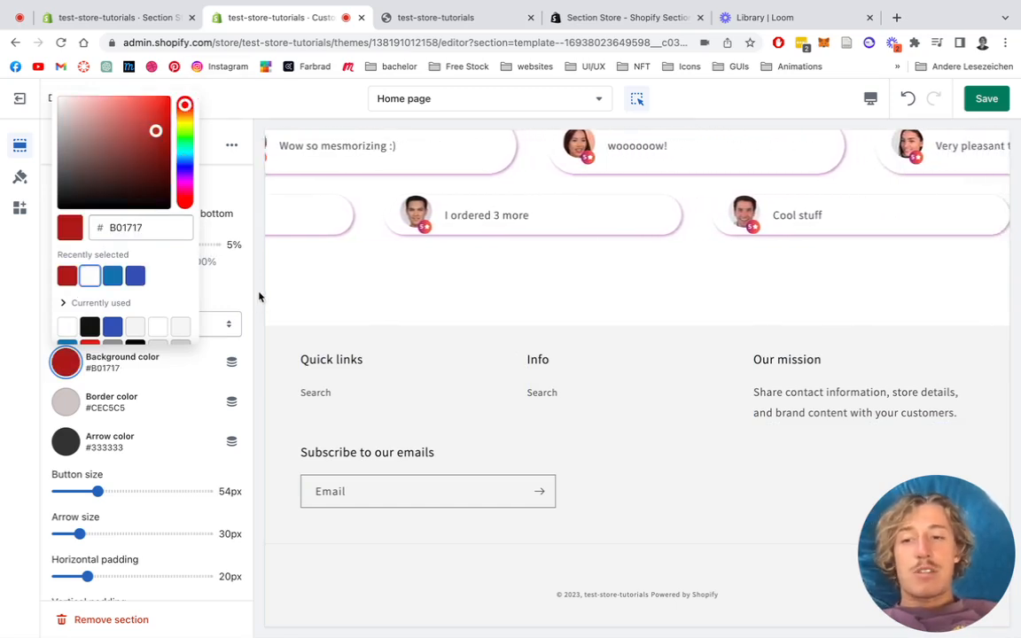
{"action": "left_click", "coordinate": [65, 402]}
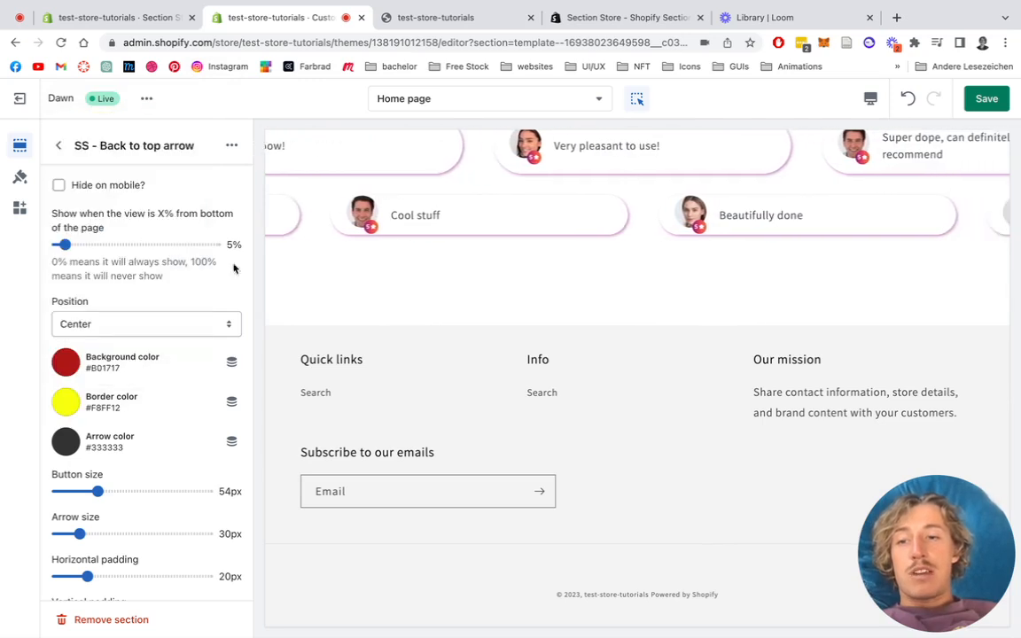
{"action": "left_click", "coordinate": [65, 440]}
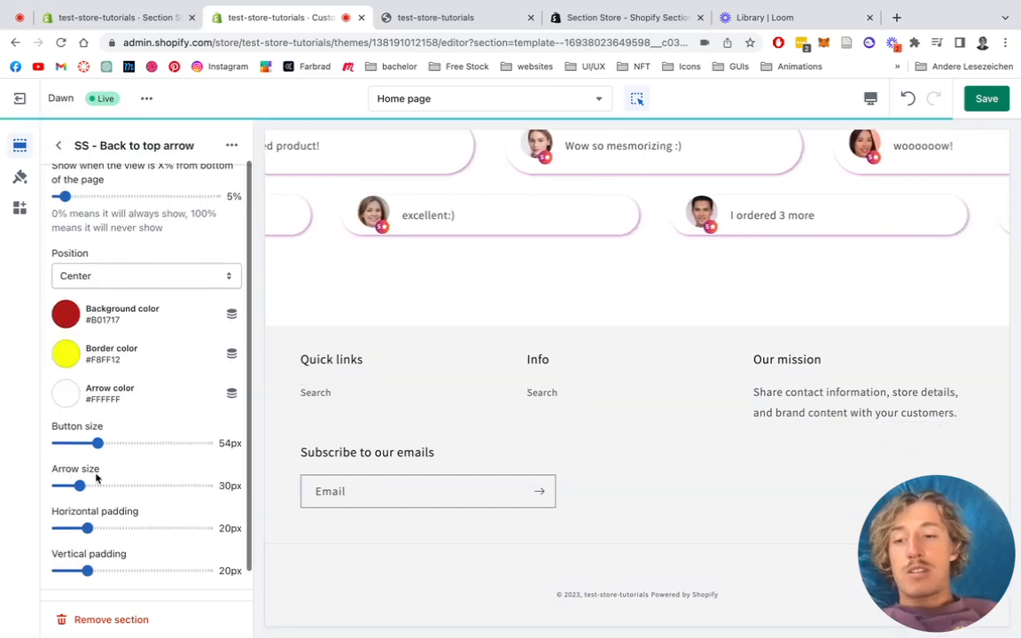
Set button size 74px and arrow size 42px, save, and view the live store
{"action": "left_click_drag", "start_coordinate": [100, 443], "coordinate": [112, 443]}
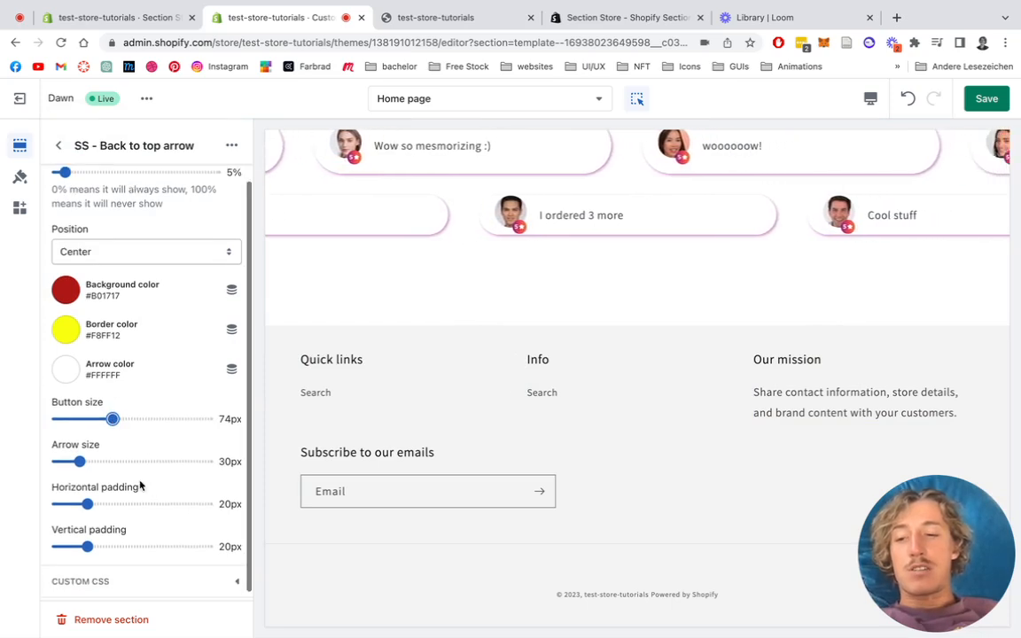
{"action": "left_click_drag", "start_coordinate": [80, 461], "coordinate": [89, 461]}
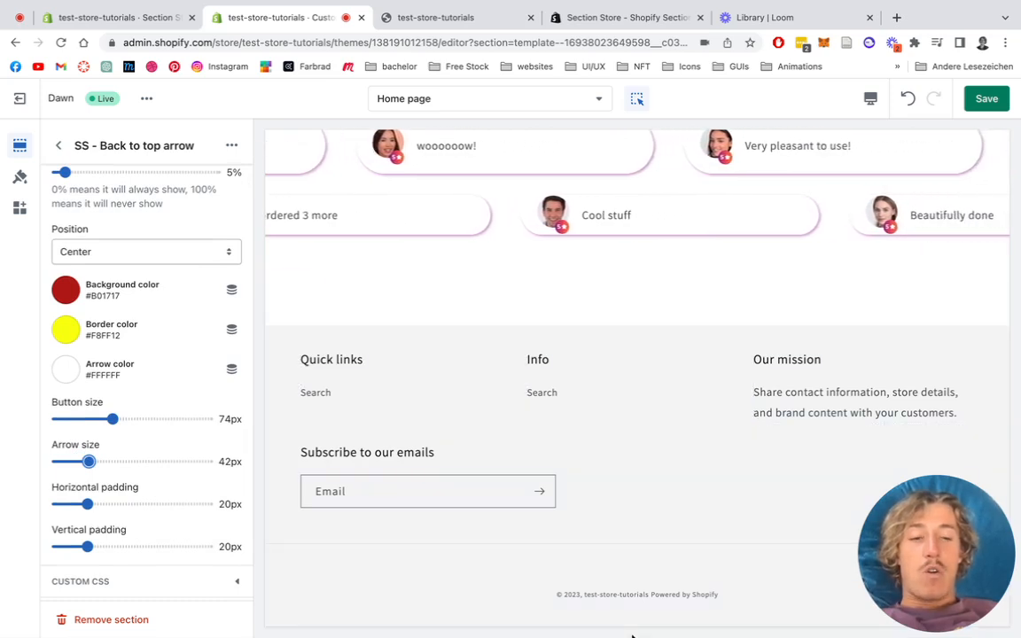
{"action": "left_click", "coordinate": [986, 98]}
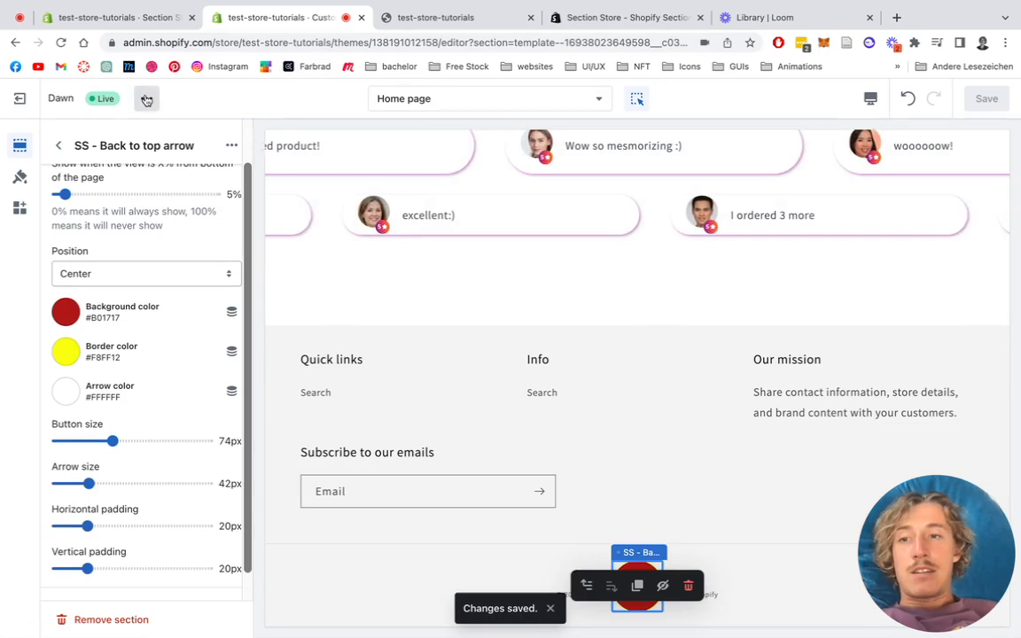
{"action": "left_click", "coordinate": [146, 98]}
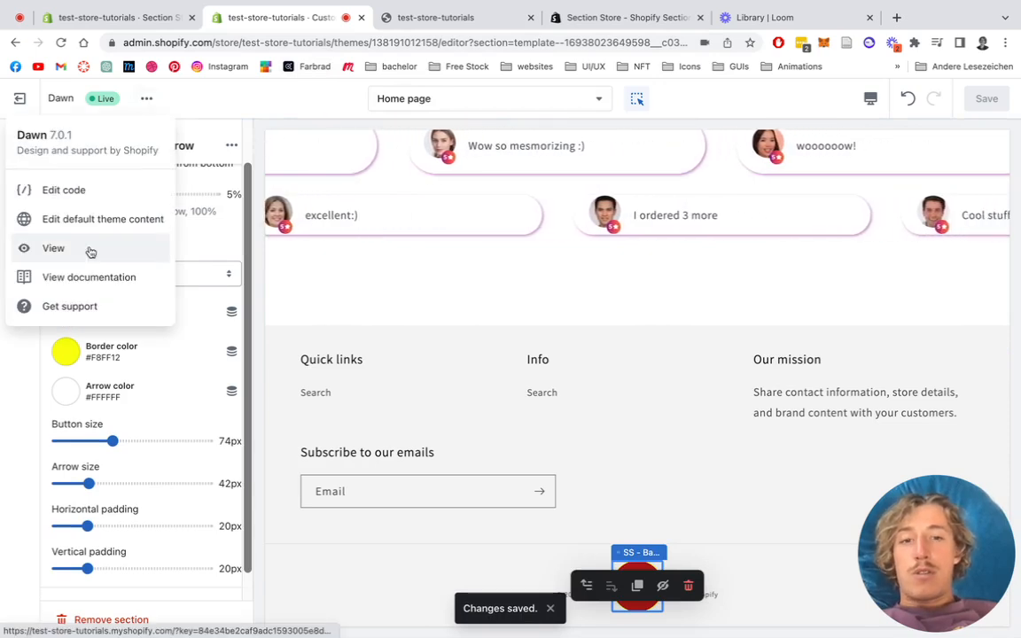
{"action": "left_click", "coordinate": [54, 249]}
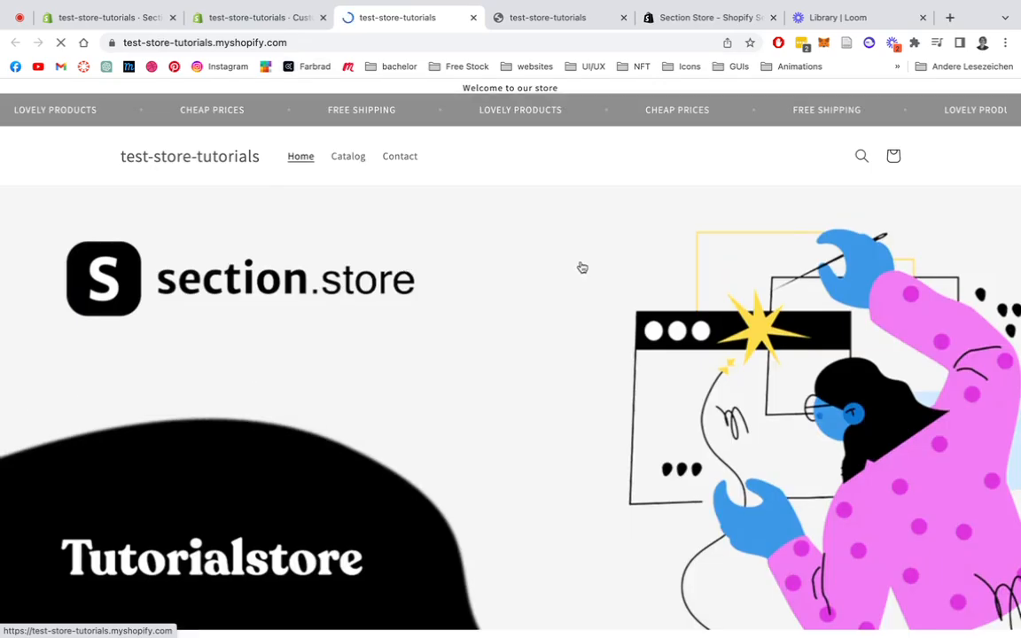
Scroll the live storefront to the footer and back to top, then return to the Customize tab
{"action": "scroll", "scroll_direction": "down", "scroll_amount": 3}
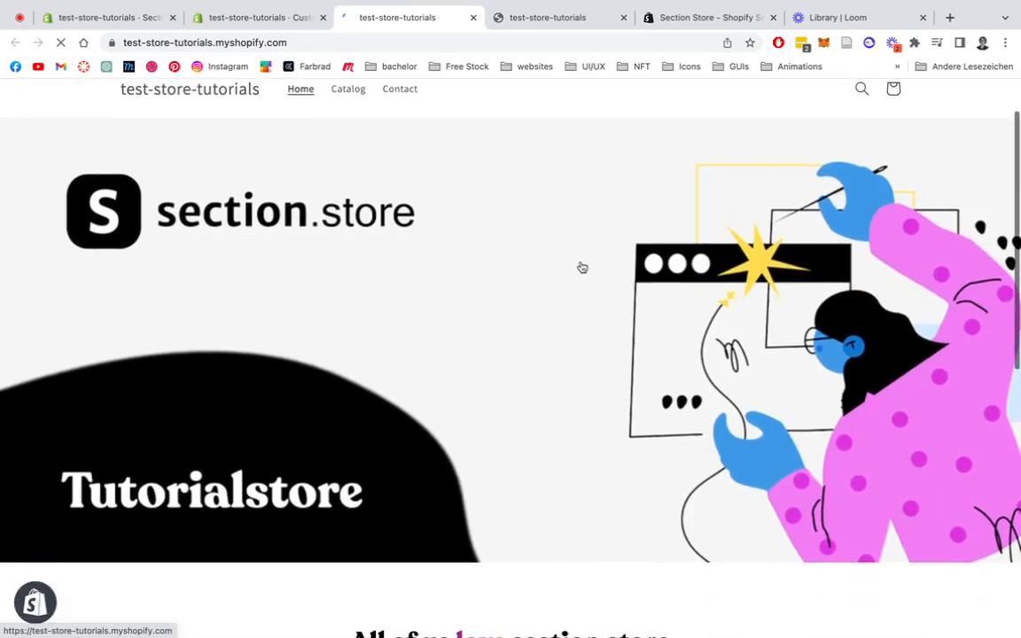
{"action": "scroll", "scroll_direction": "down", "scroll_amount": 3}
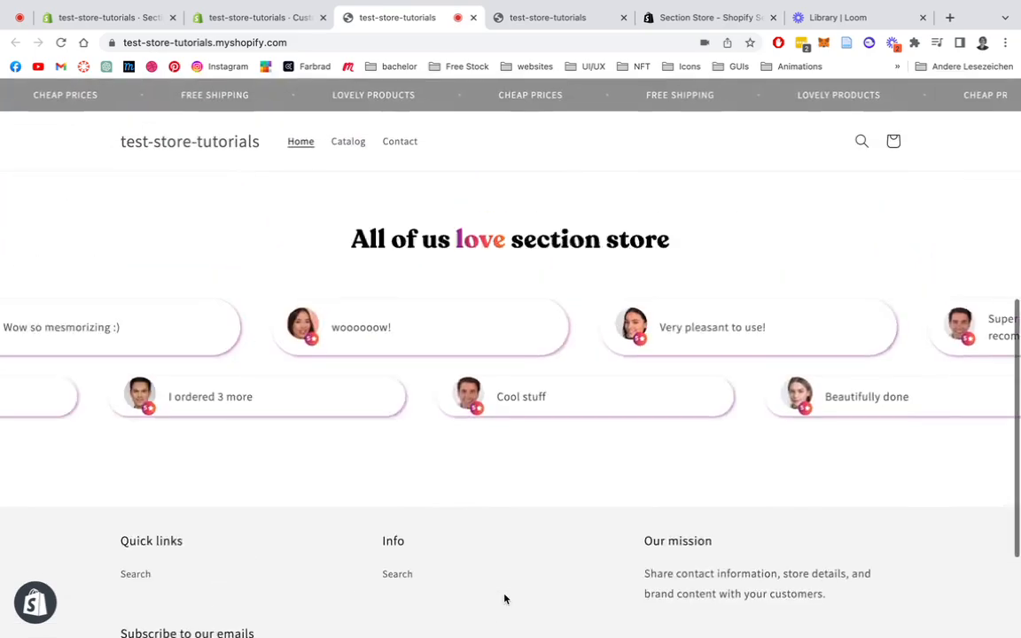
{"action": "scroll", "scroll_direction": "down", "scroll_amount": 3}
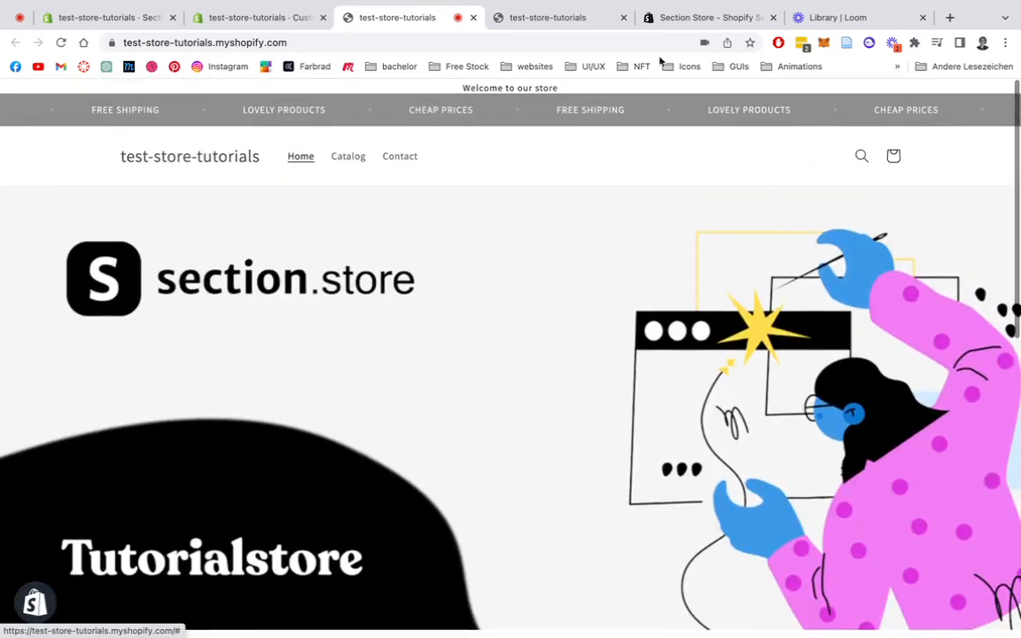
{"action": "left_click", "coordinate": [257, 17]}
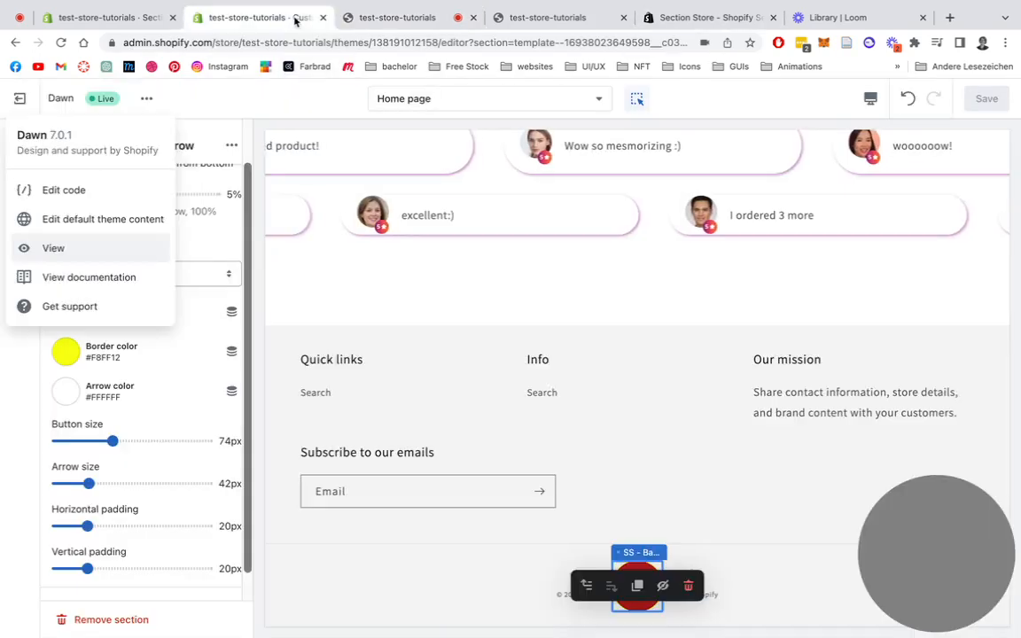